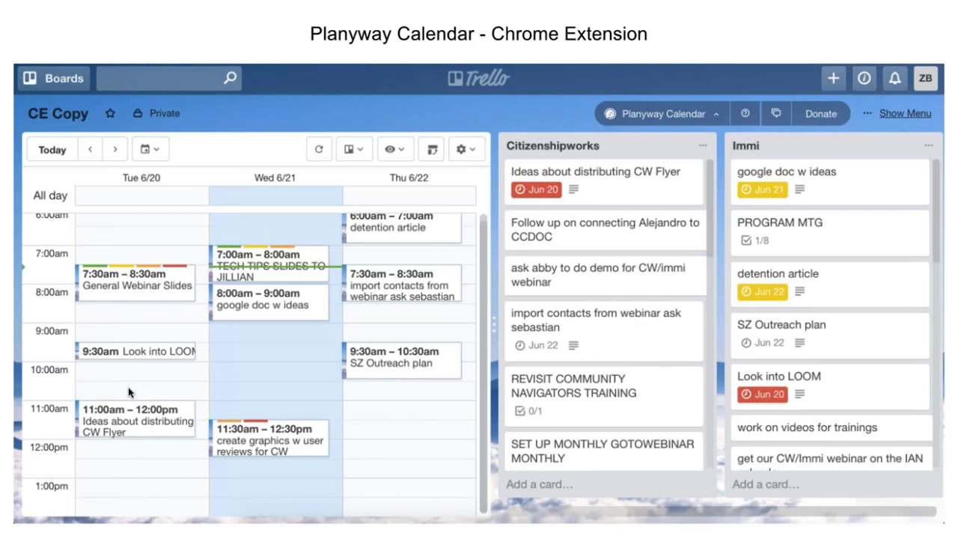
pyautogui.moveTo(130, 395)
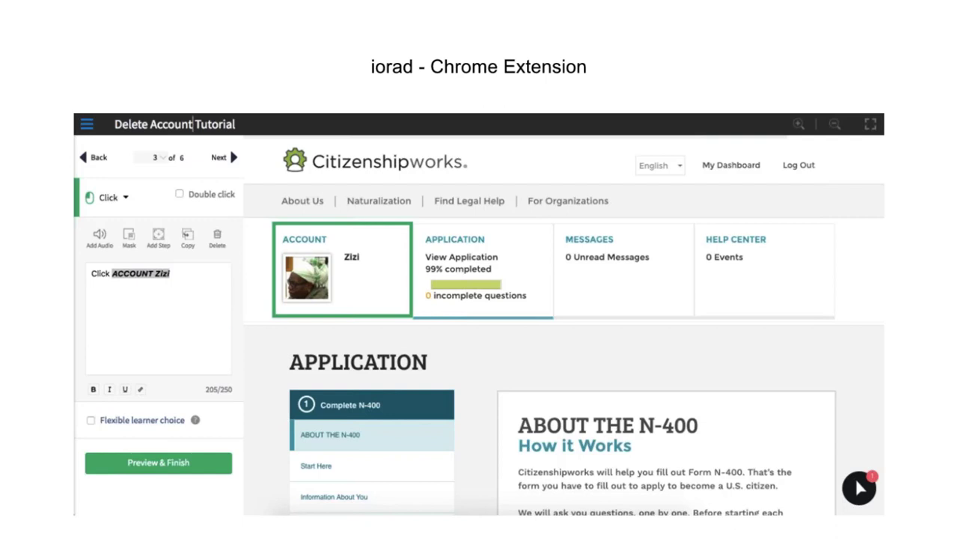
pyautogui.moveTo(846, 237)
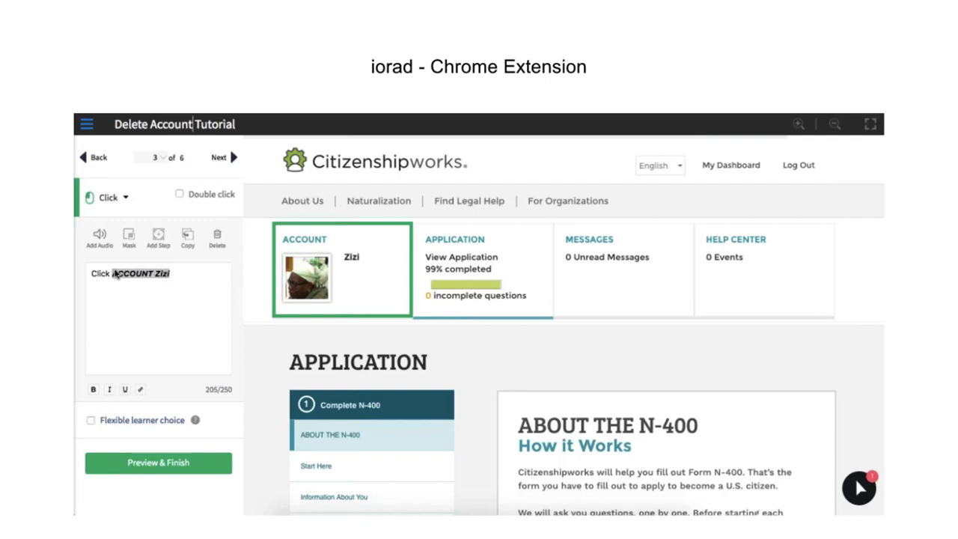
pyautogui.moveTo(231, 406)
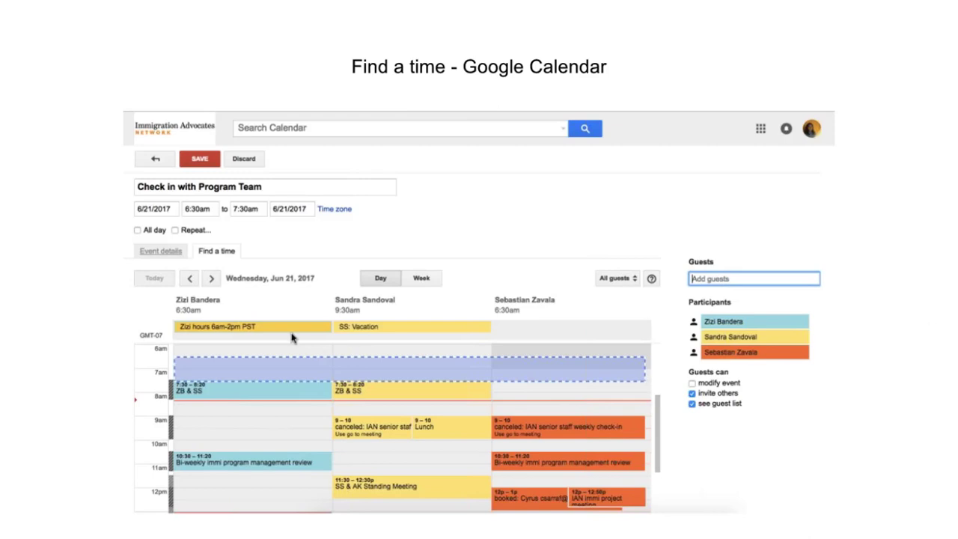
pyautogui.moveTo(178, 372)
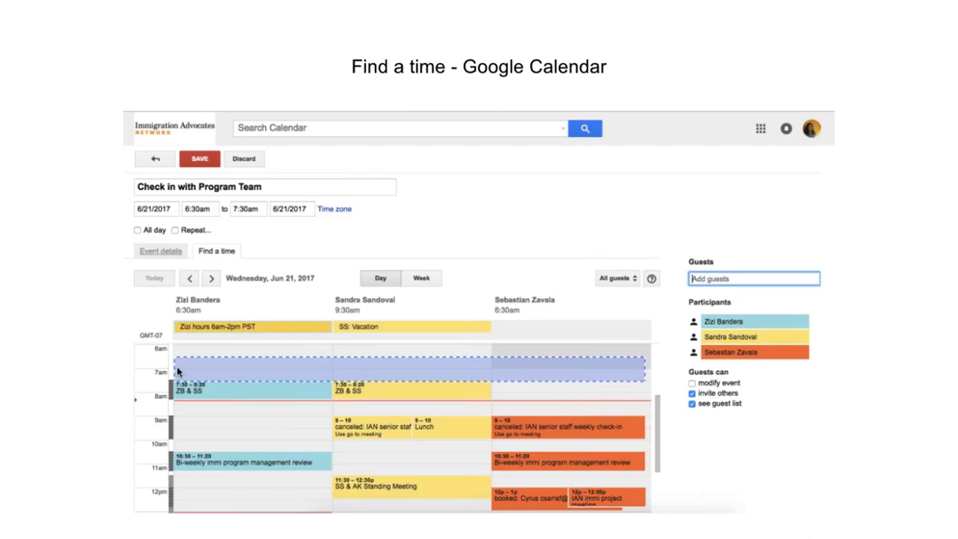
pyautogui.moveTo(706, 366)
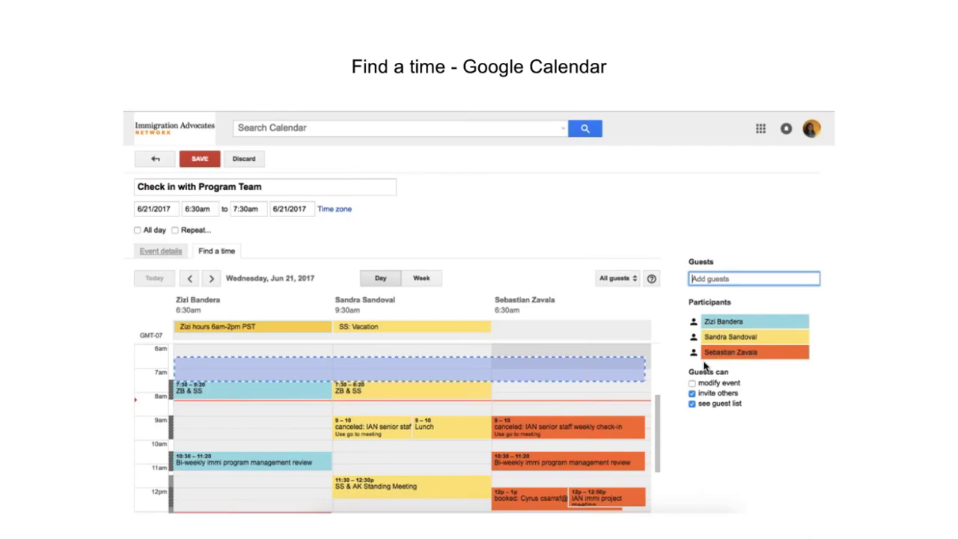
pyautogui.moveTo(767, 350)
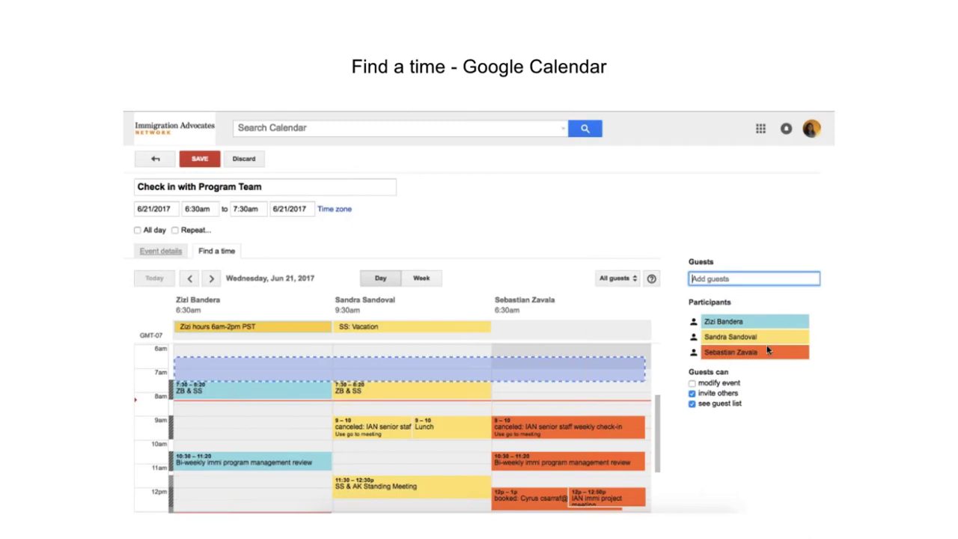
pyautogui.moveTo(291, 387)
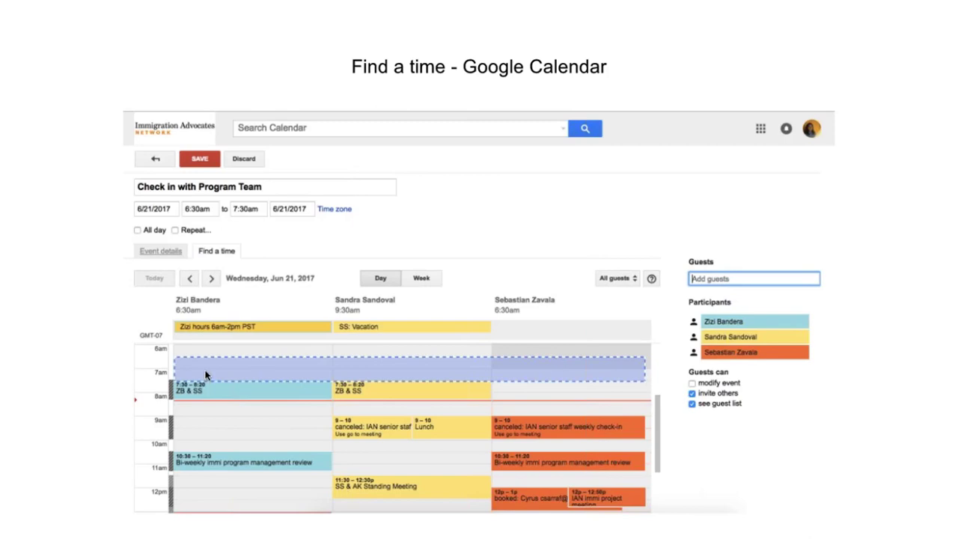
pyautogui.moveTo(227, 372)
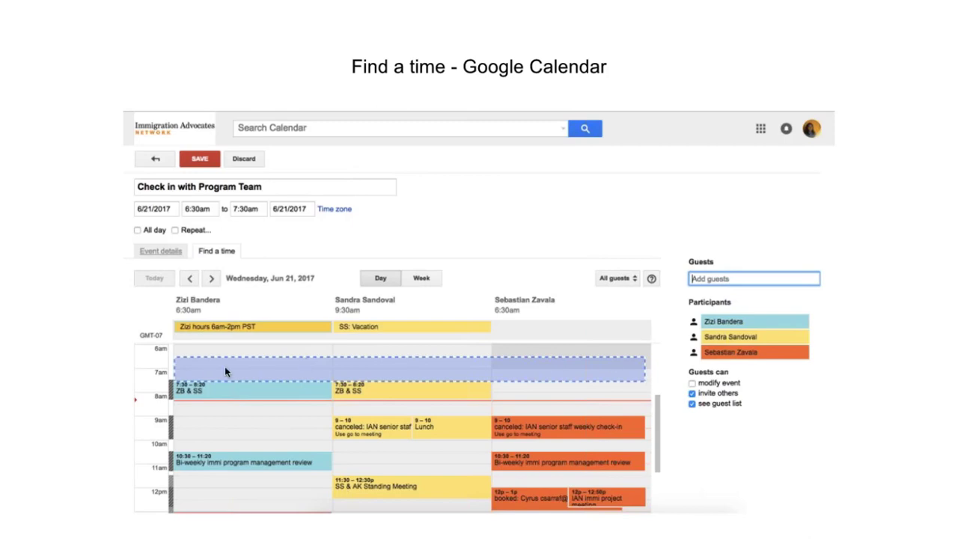
pyautogui.moveTo(287, 367)
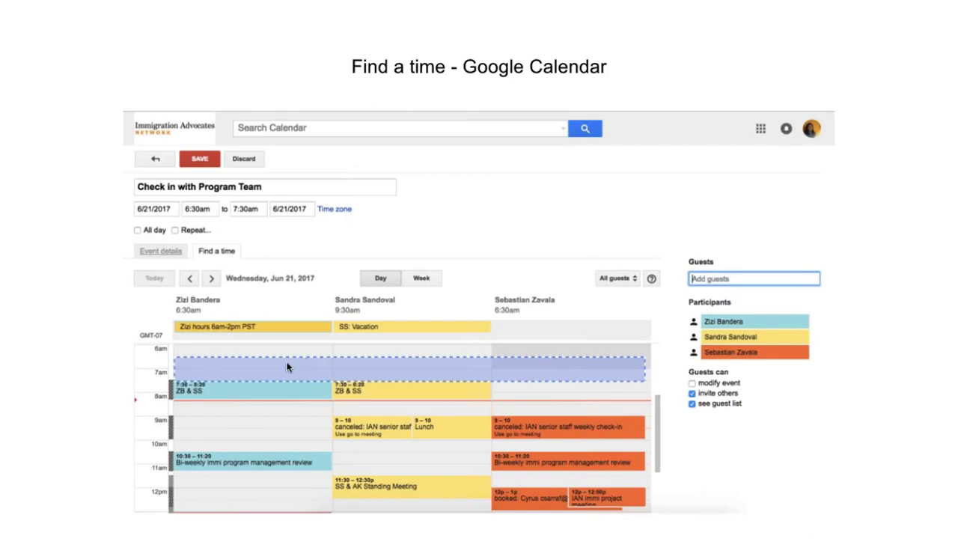
pyautogui.moveTo(183, 382)
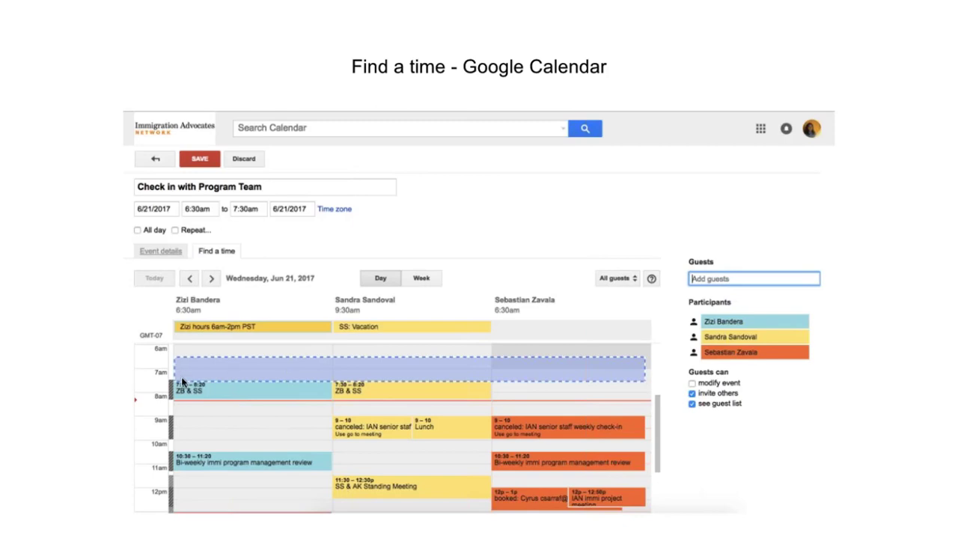
pyautogui.moveTo(366, 370)
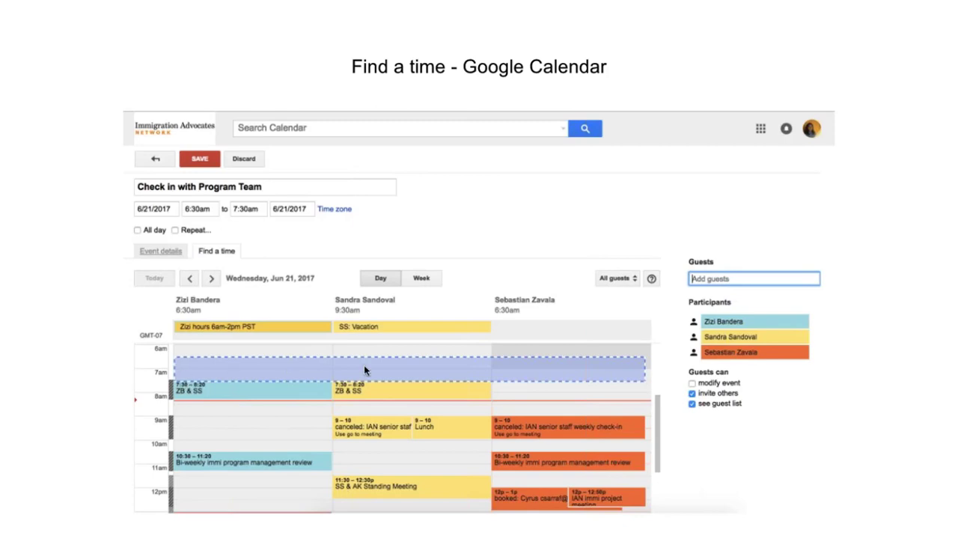
pyautogui.moveTo(851, 330)
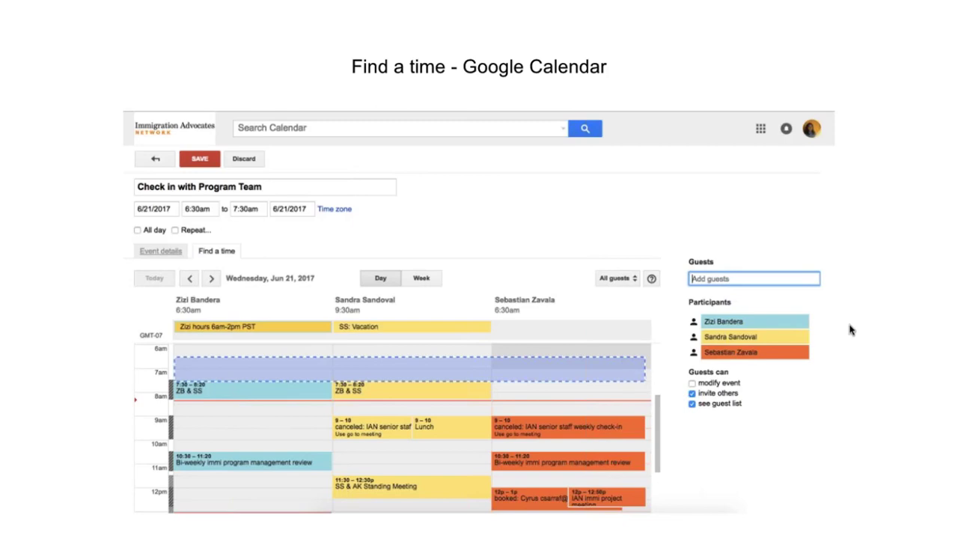
pyautogui.moveTo(813, 402)
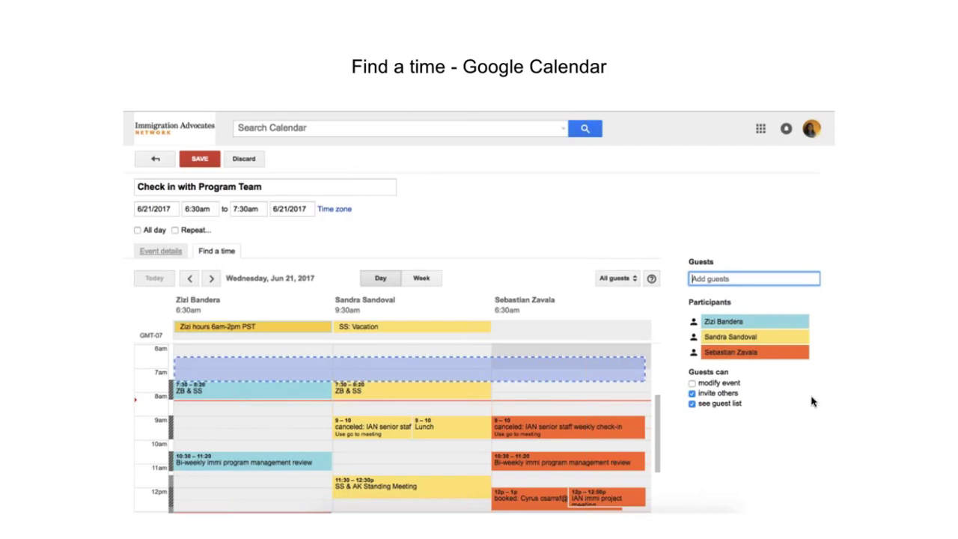
pyautogui.moveTo(787, 467)
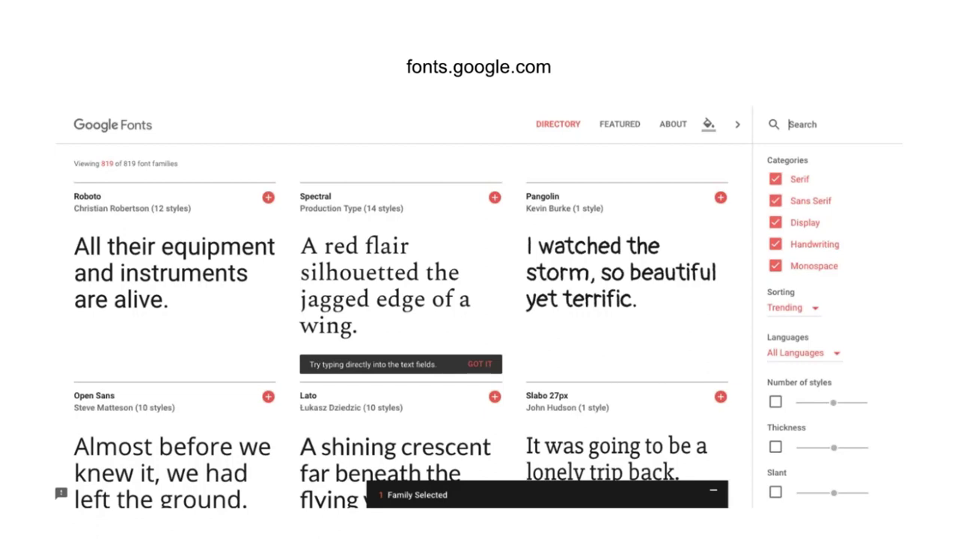
pyautogui.moveTo(866, 188)
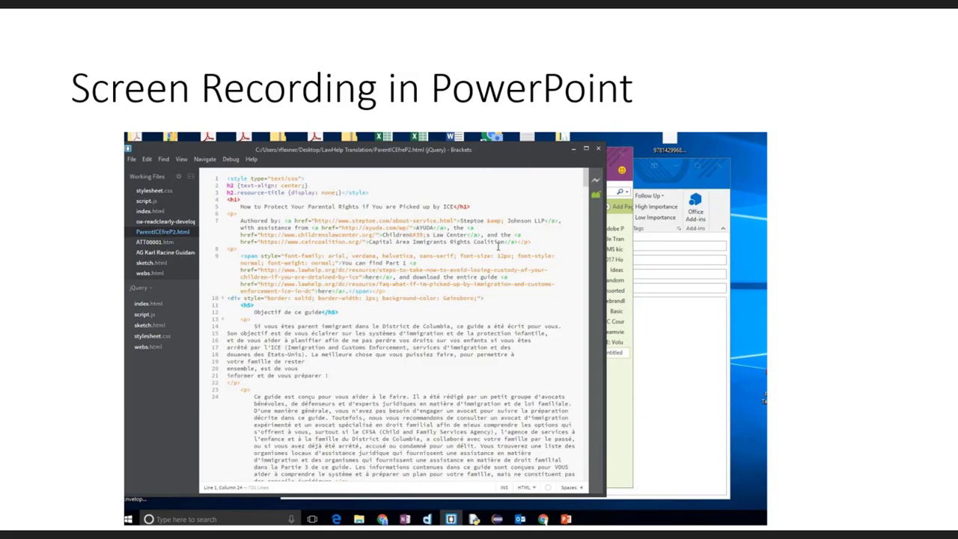
pyautogui.moveTo(11, 461)
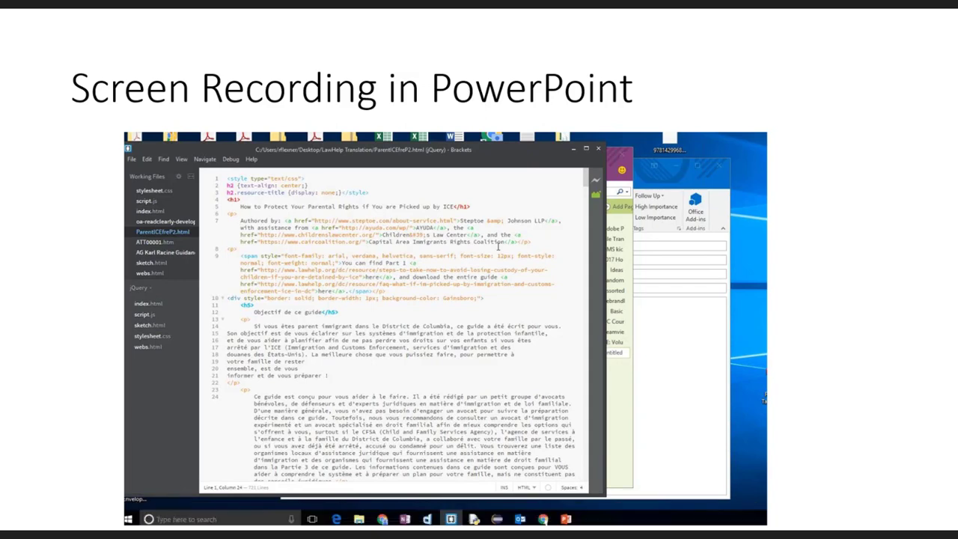
pyautogui.moveTo(23, 510)
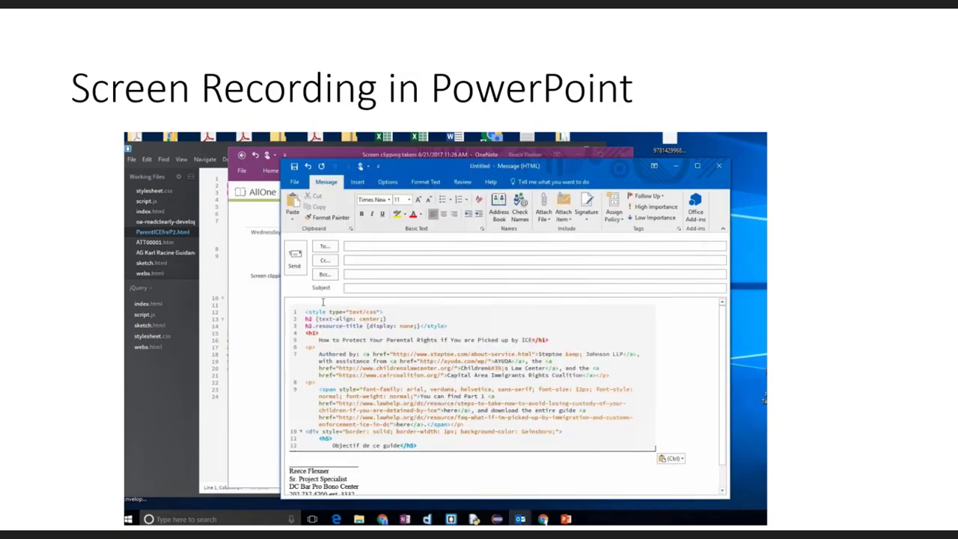
pyautogui.moveTo(89, 281)
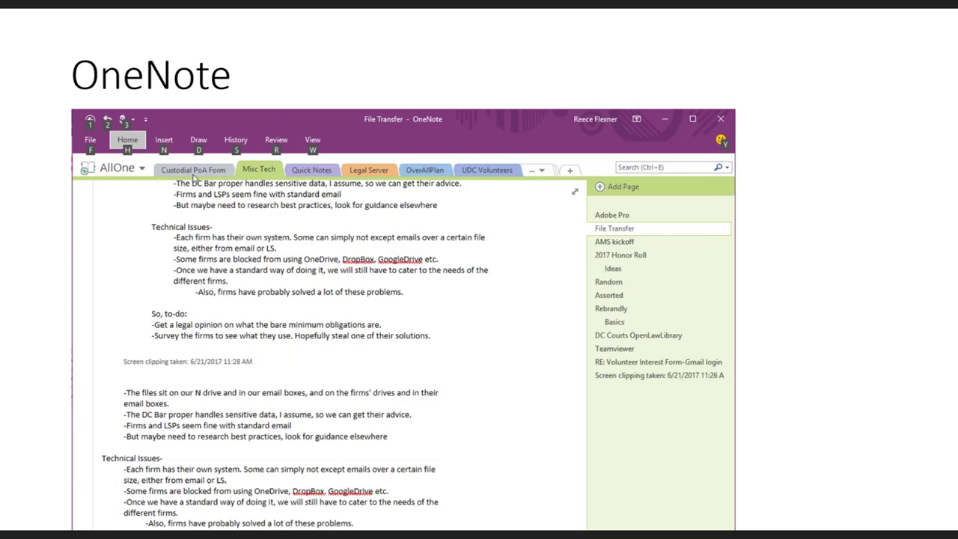
pyautogui.moveTo(457, 254)
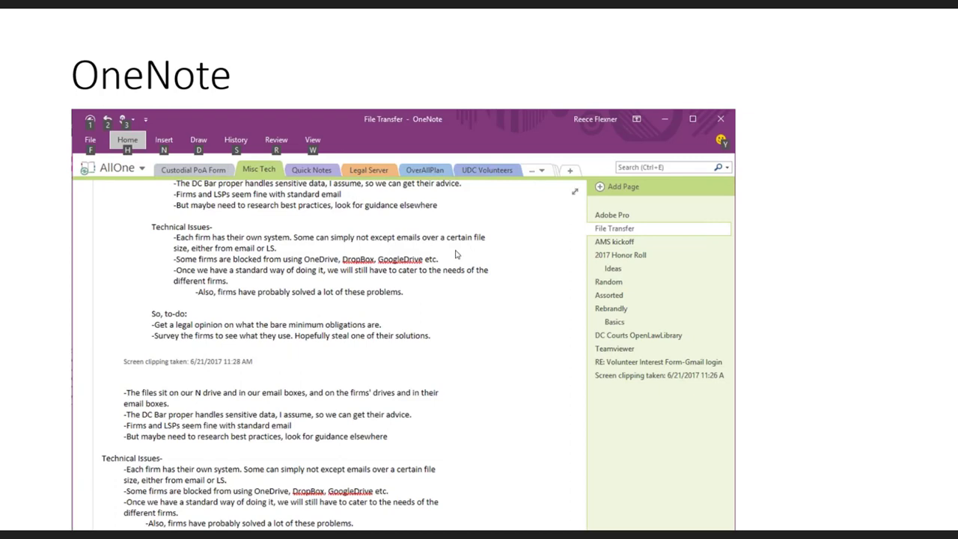
pyautogui.moveTo(399, 245)
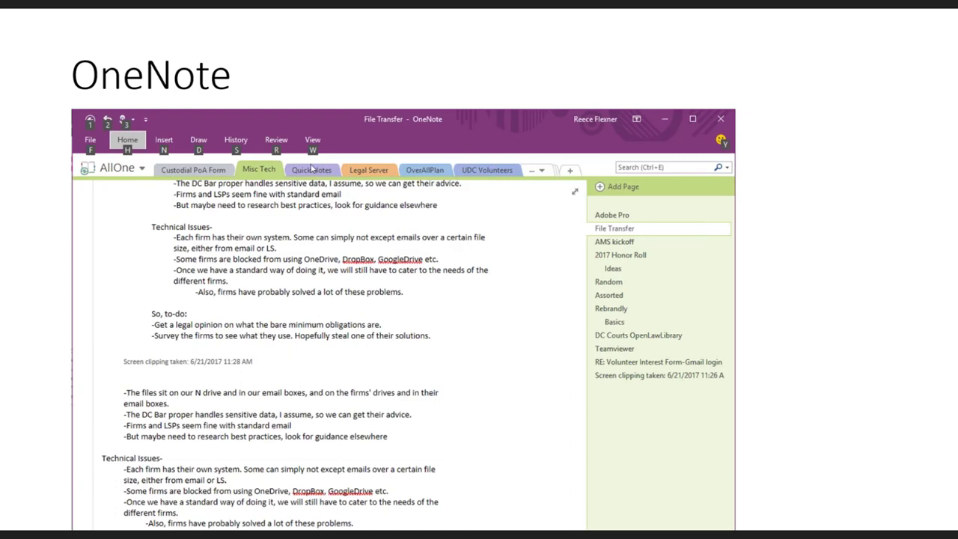
pyautogui.moveTo(459, 165)
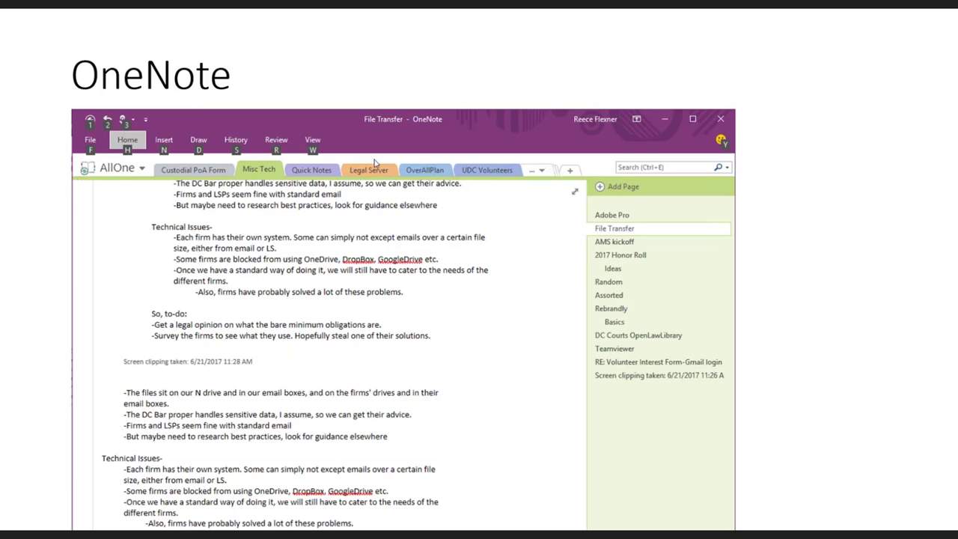
pyautogui.moveTo(559, 228)
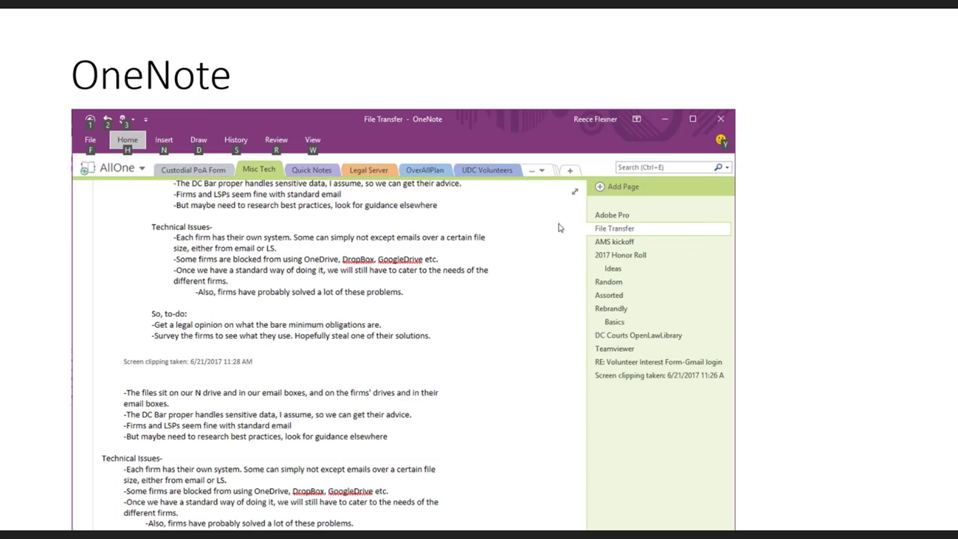
pyautogui.moveTo(587, 388)
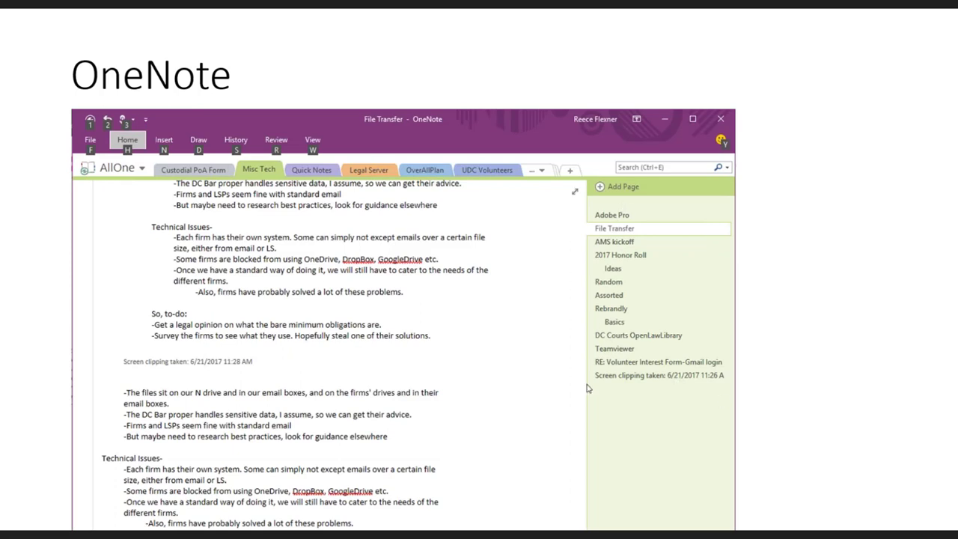
pyautogui.moveTo(637, 110)
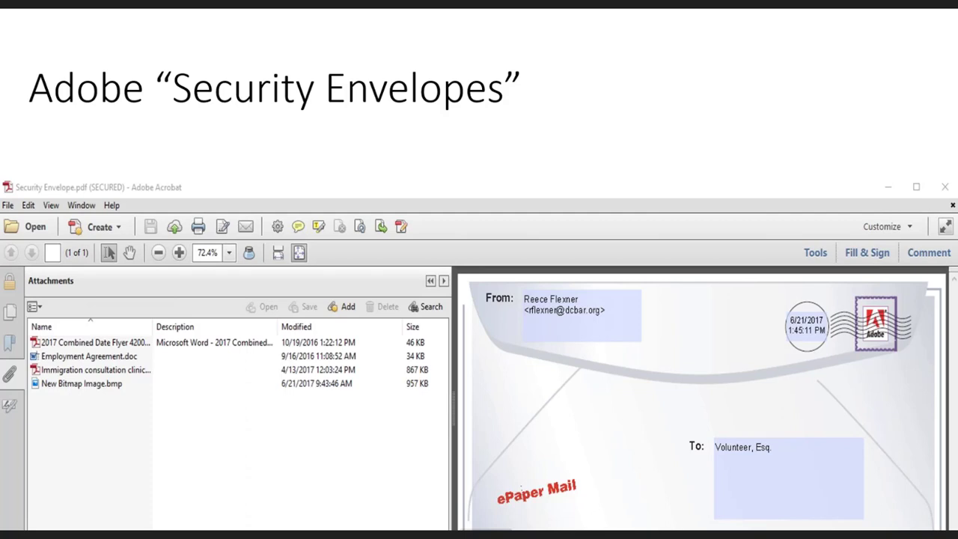
pyautogui.moveTo(605, 127)
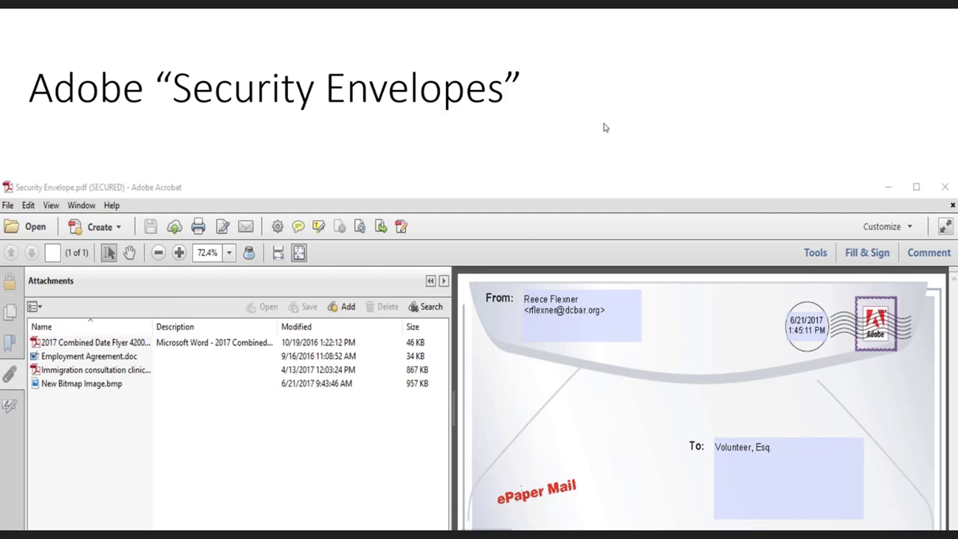
pyautogui.moveTo(716, 155)
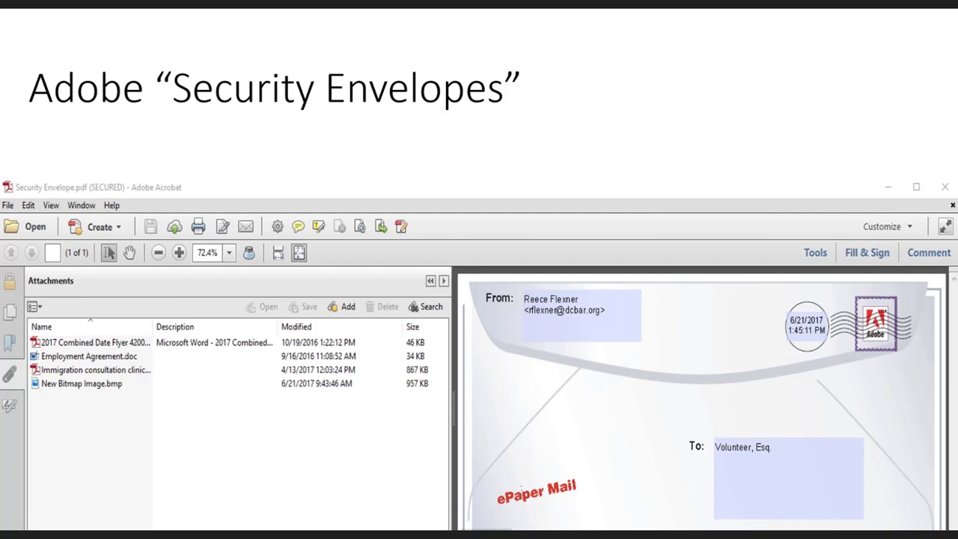
pyautogui.moveTo(282, 361)
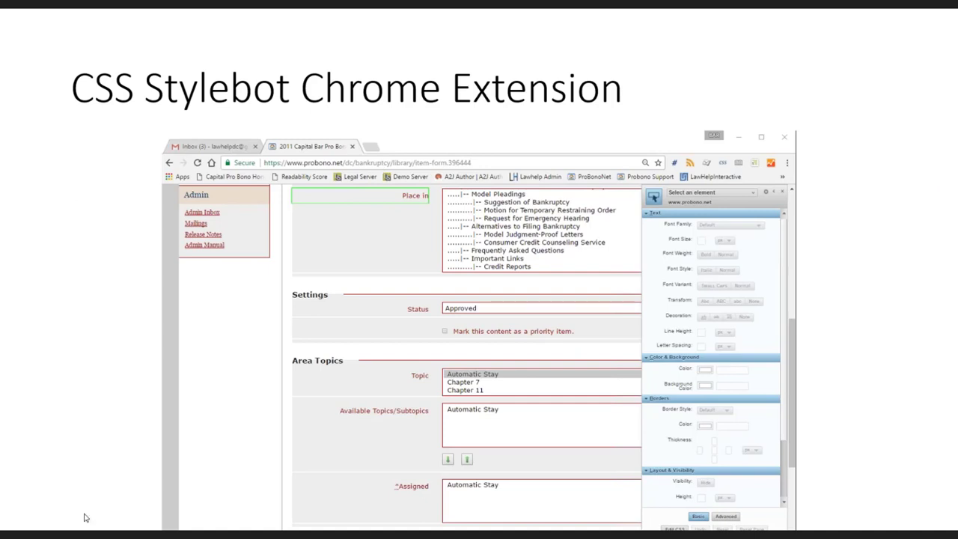
pyautogui.moveTo(880, 454)
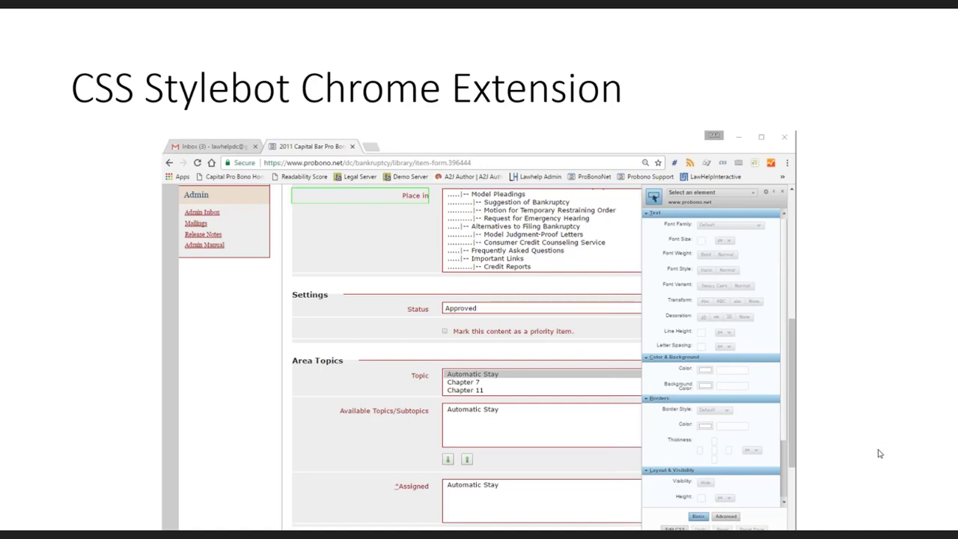
pyautogui.moveTo(446, 442)
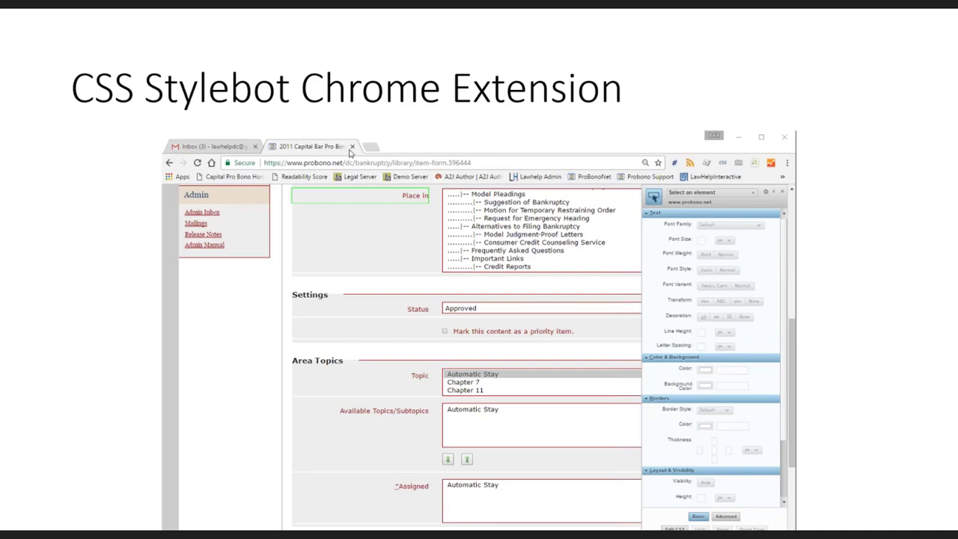
pyautogui.moveTo(101, 282)
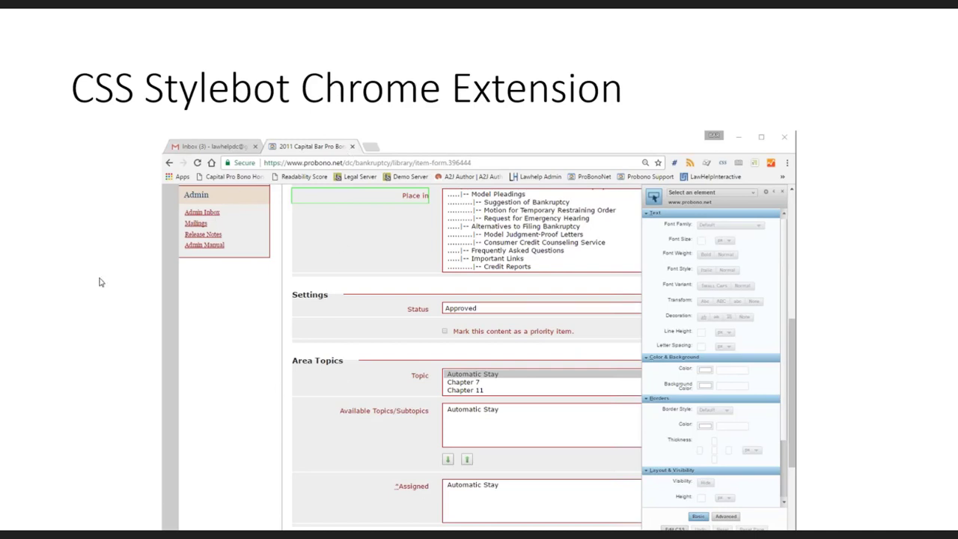
pyautogui.moveTo(399, 202)
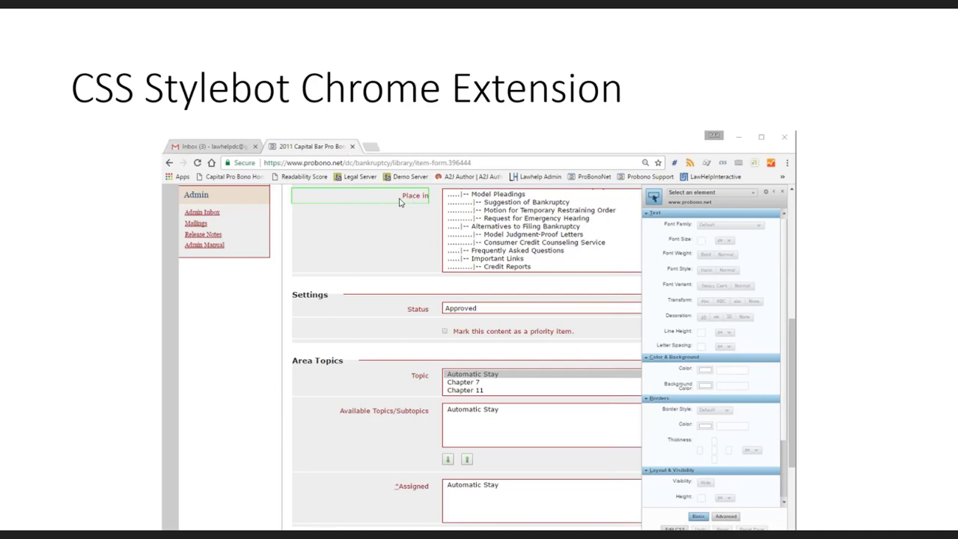
pyautogui.moveTo(327, 207)
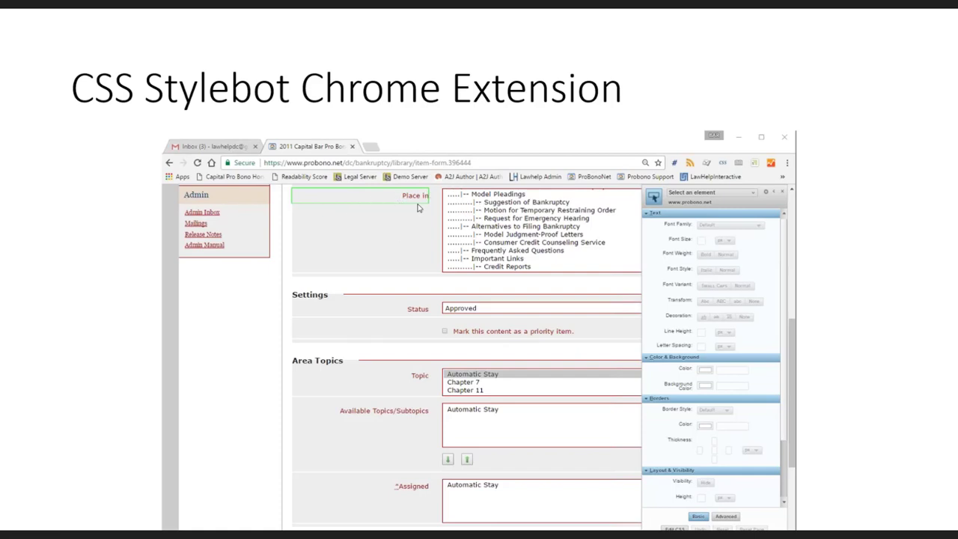
pyautogui.moveTo(443, 224)
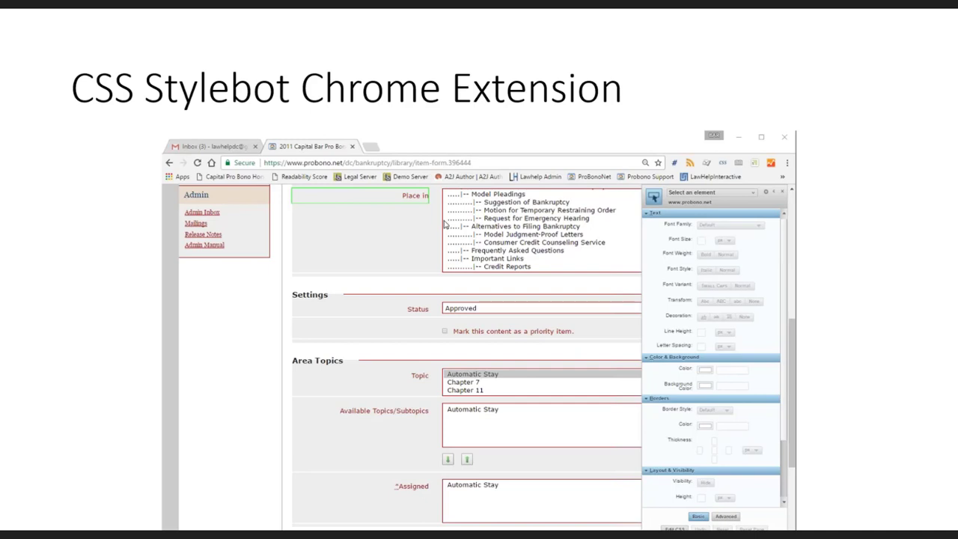
pyautogui.moveTo(440, 358)
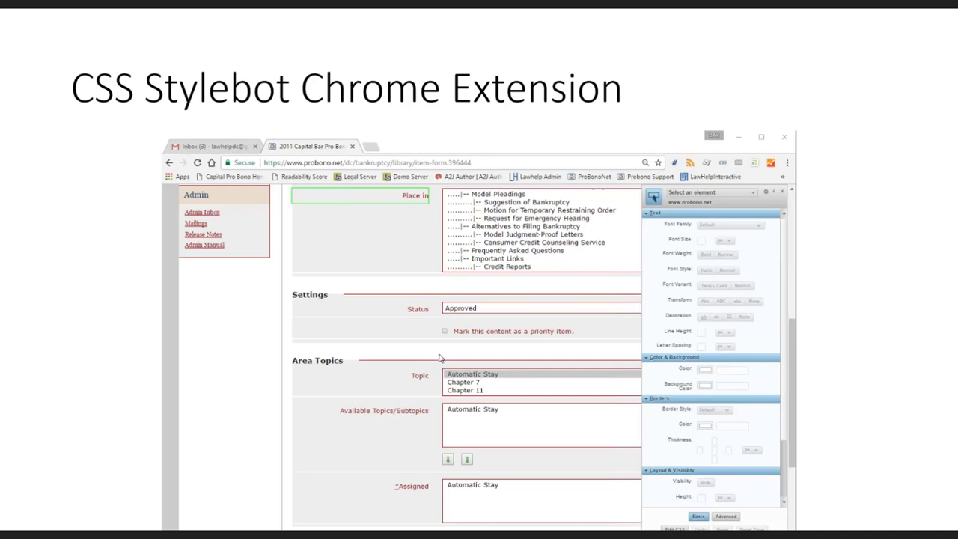
pyautogui.moveTo(16, 378)
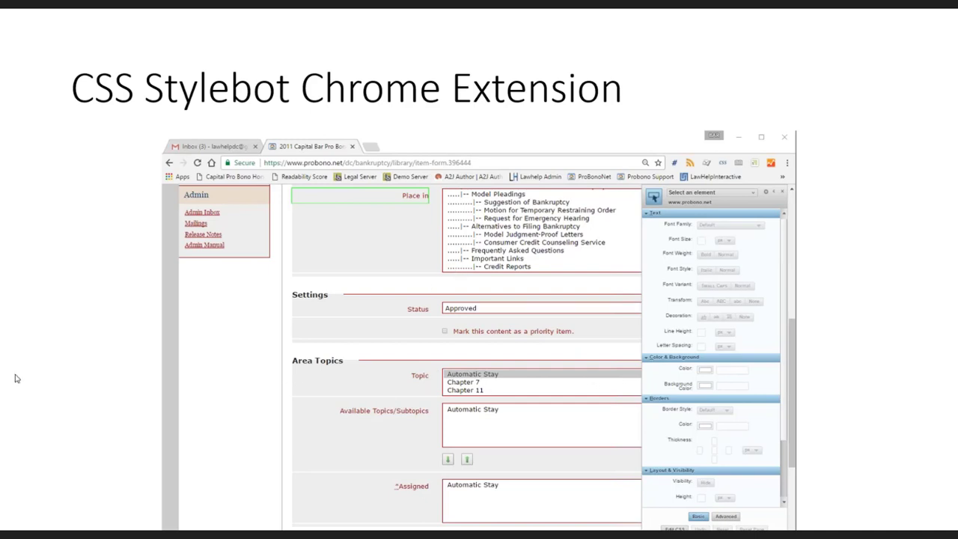
pyautogui.moveTo(459, 378)
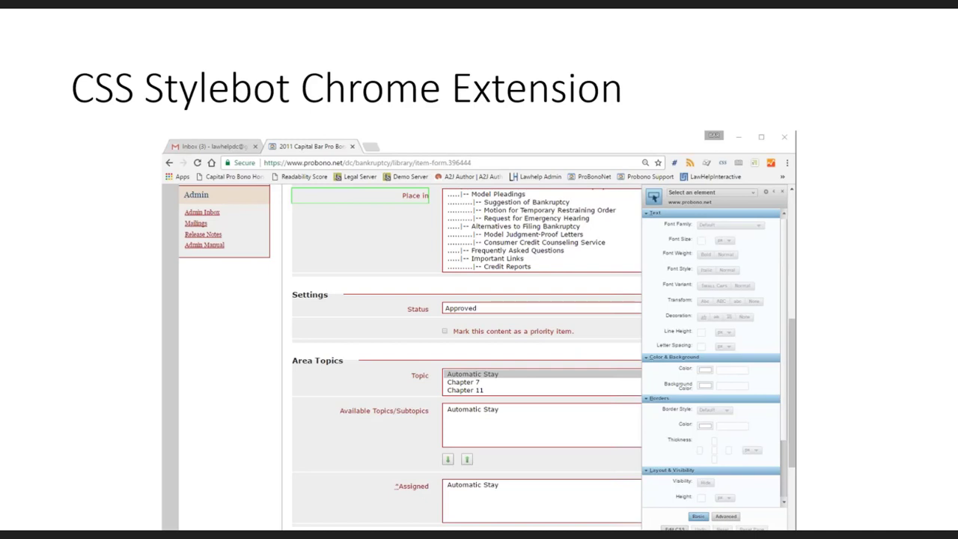
# Step: Advance the slideshow to the CSS Stylebot Chrome Extension slide
pyautogui.click(724, 516)
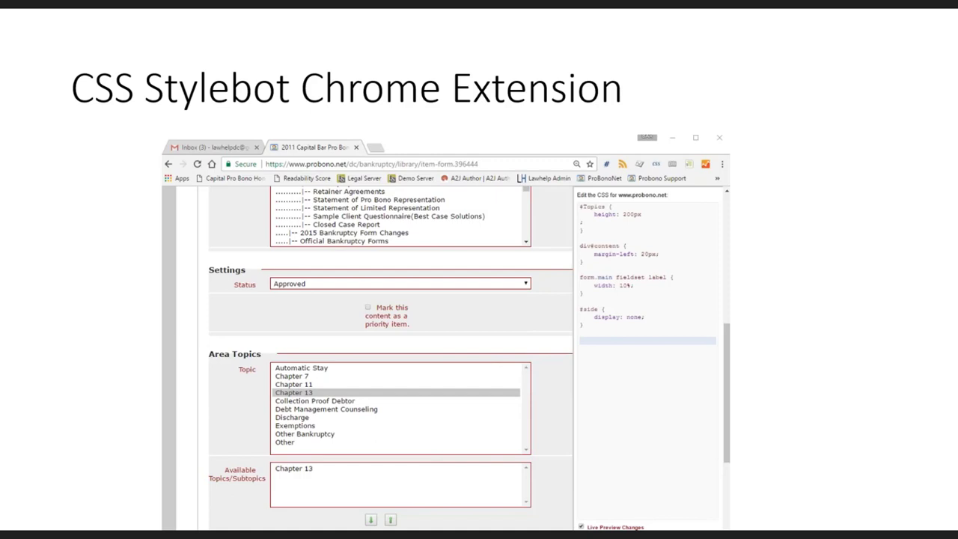
pyautogui.moveTo(347, 358)
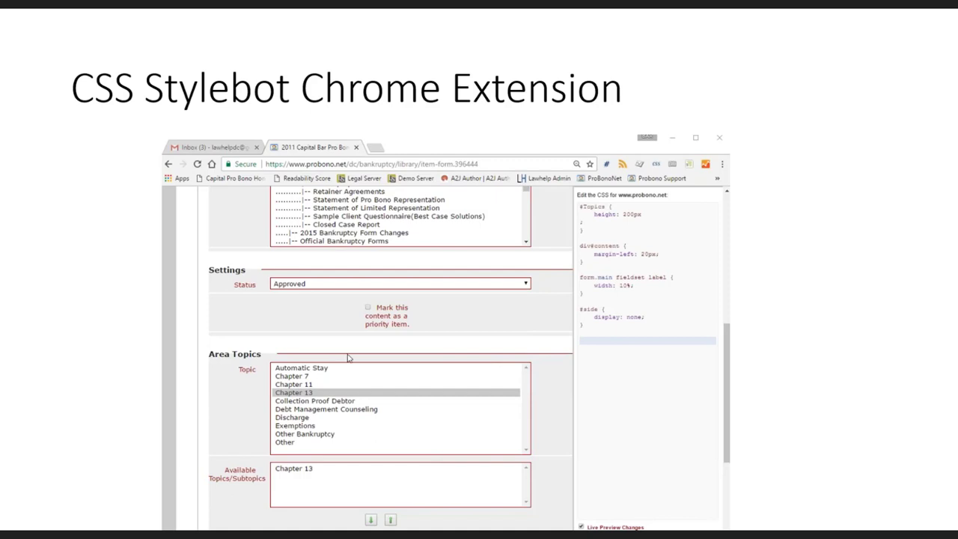
pyautogui.moveTo(381, 328)
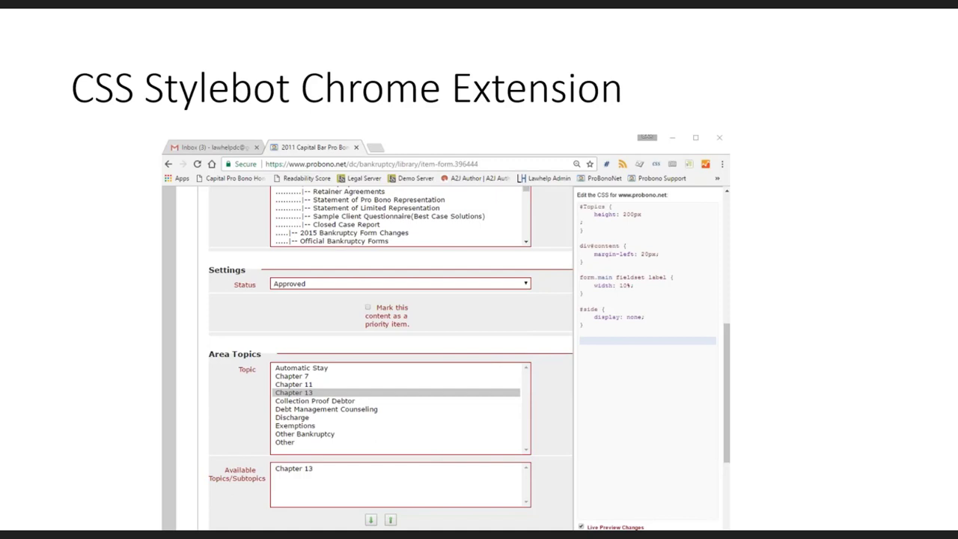
# Step: Advance to the Word side-by-side scrolling slide showing English and Spanish documents
pyautogui.press('Right')
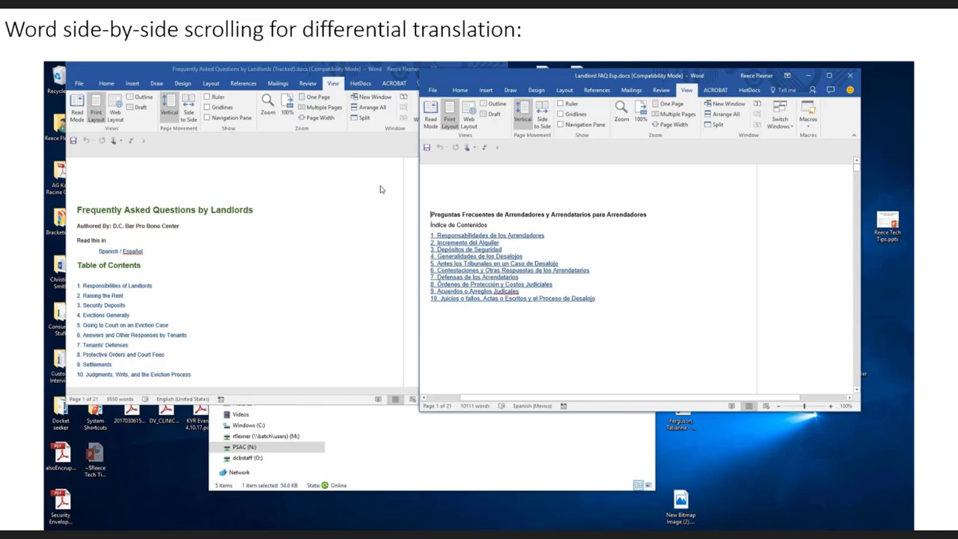
pyautogui.moveTo(662, 35)
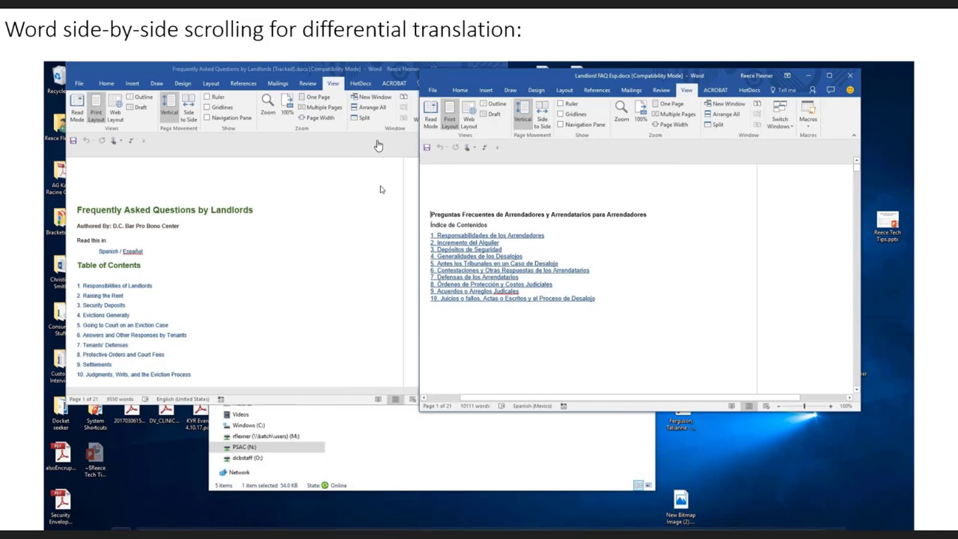
pyautogui.moveTo(303, 210)
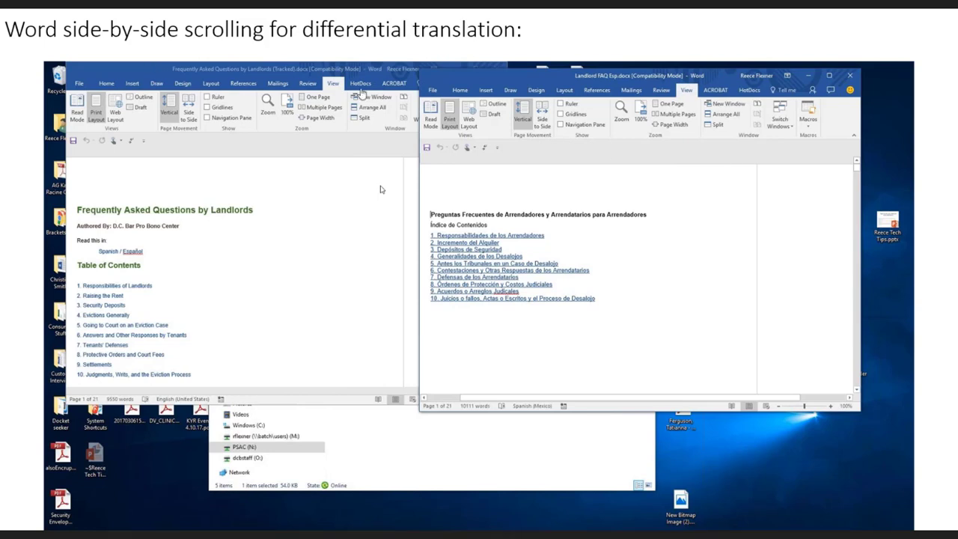
pyautogui.moveTo(307, 172)
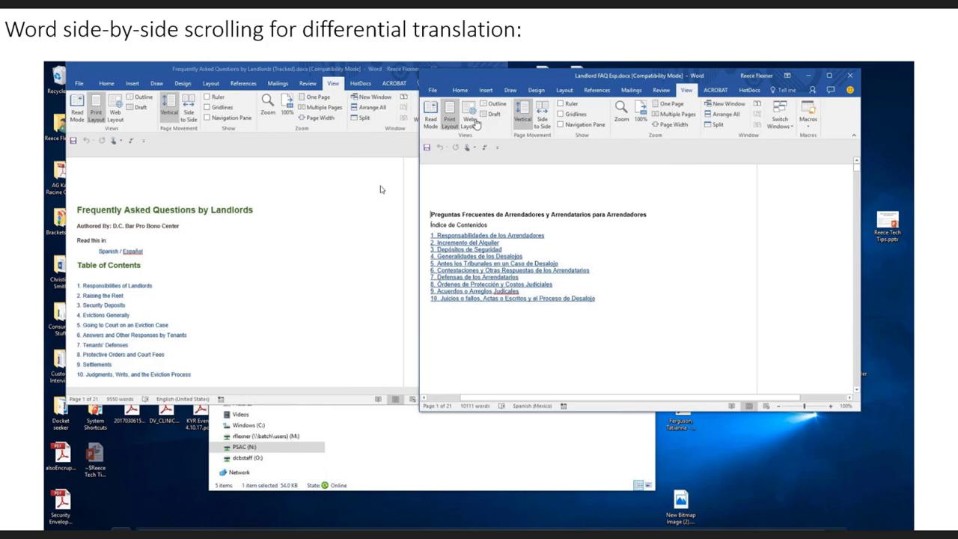
pyautogui.moveTo(447, 152)
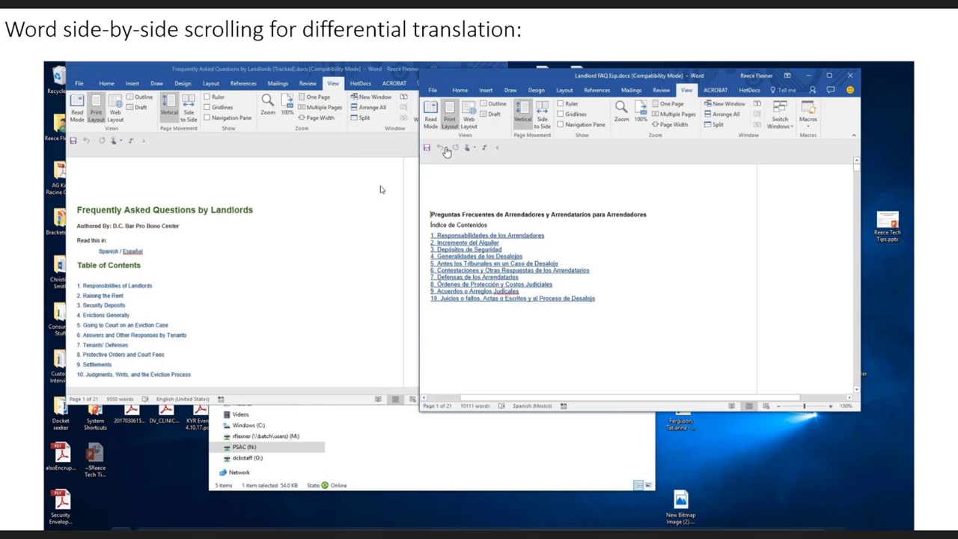
pyautogui.moveTo(285, 387)
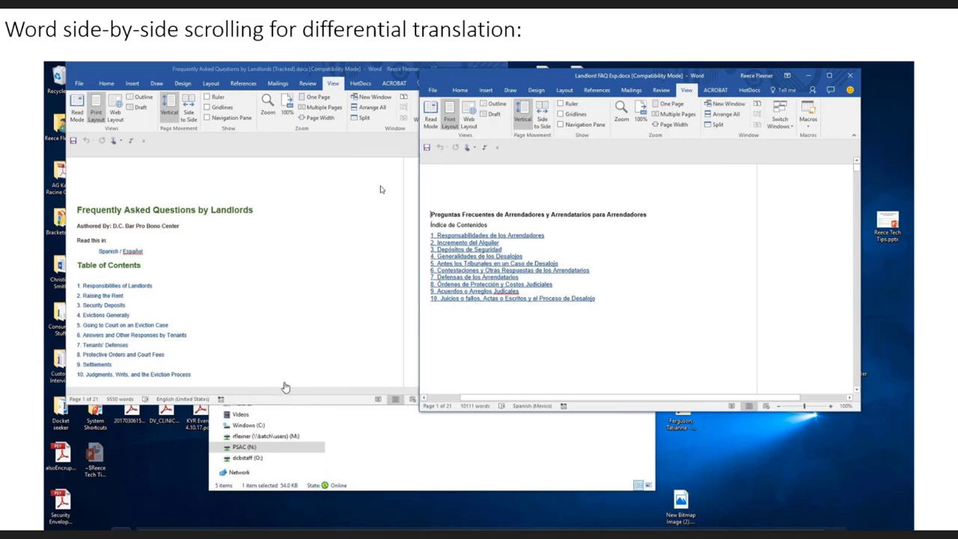
pyautogui.moveTo(131, 528)
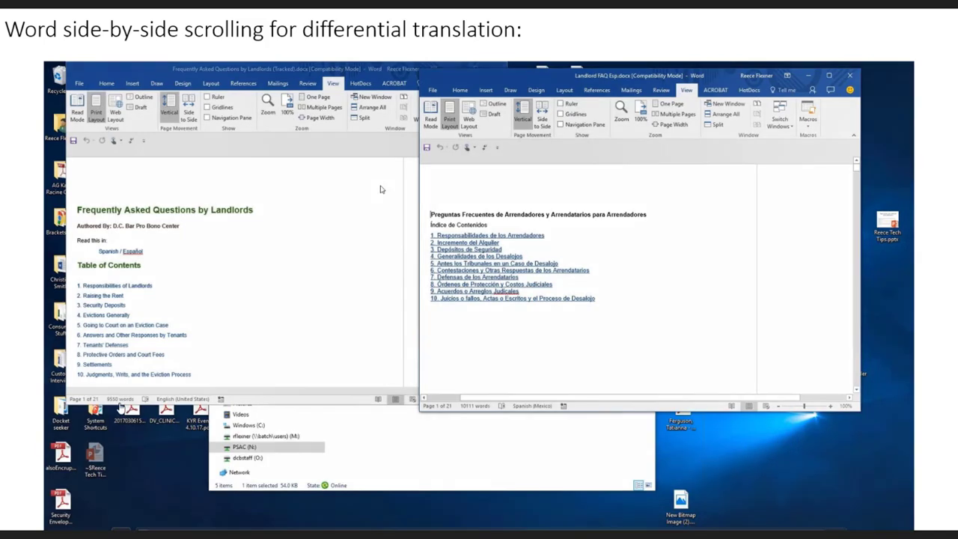
pyautogui.moveTo(23, 328)
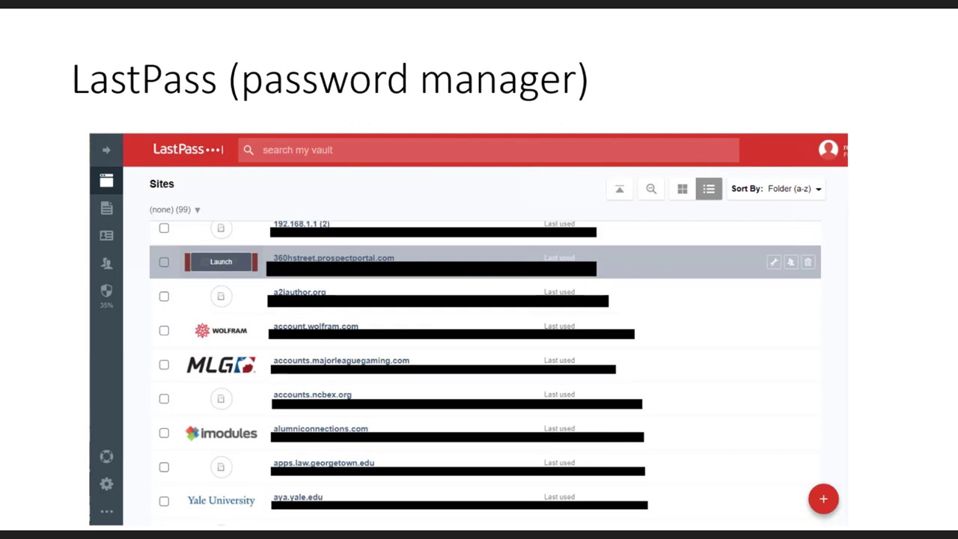
# Step: Advance past the LastPass slide to the HTML5 Outliner slide
pyautogui.press('Right')
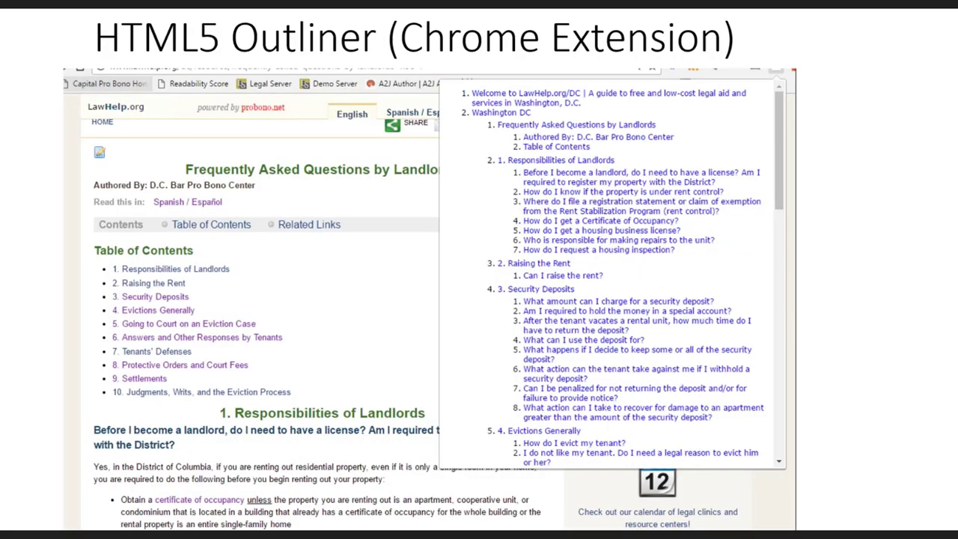
pyautogui.moveTo(843, 19)
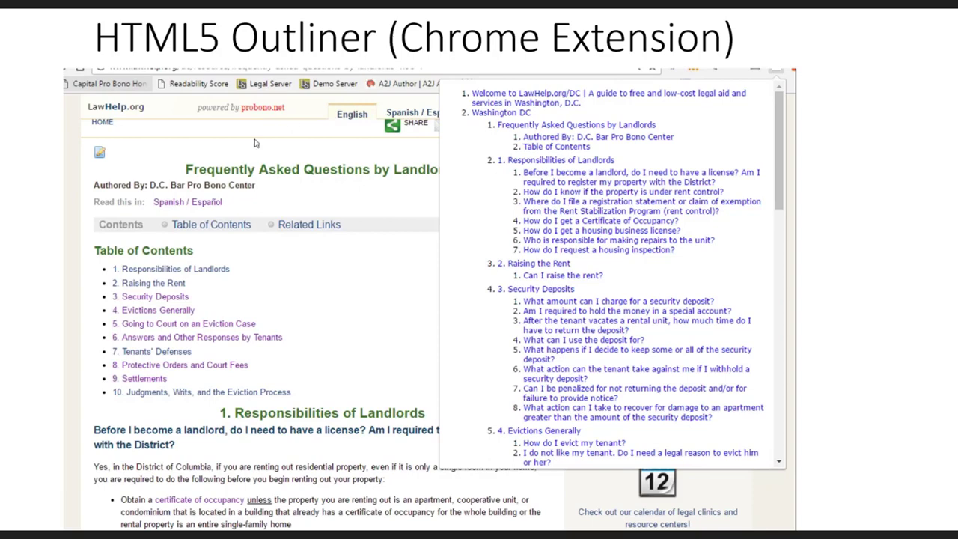
pyautogui.moveTo(739, 67)
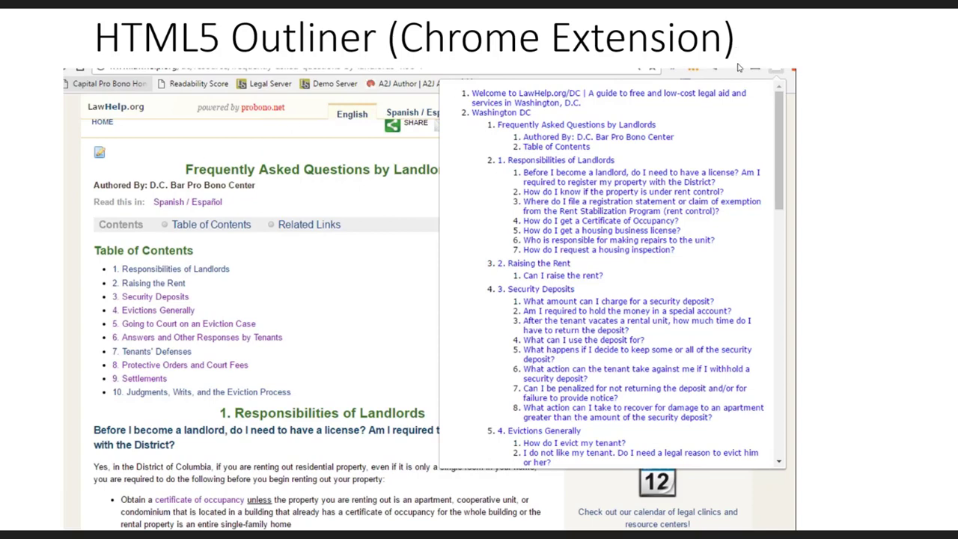
pyautogui.moveTo(770, 83)
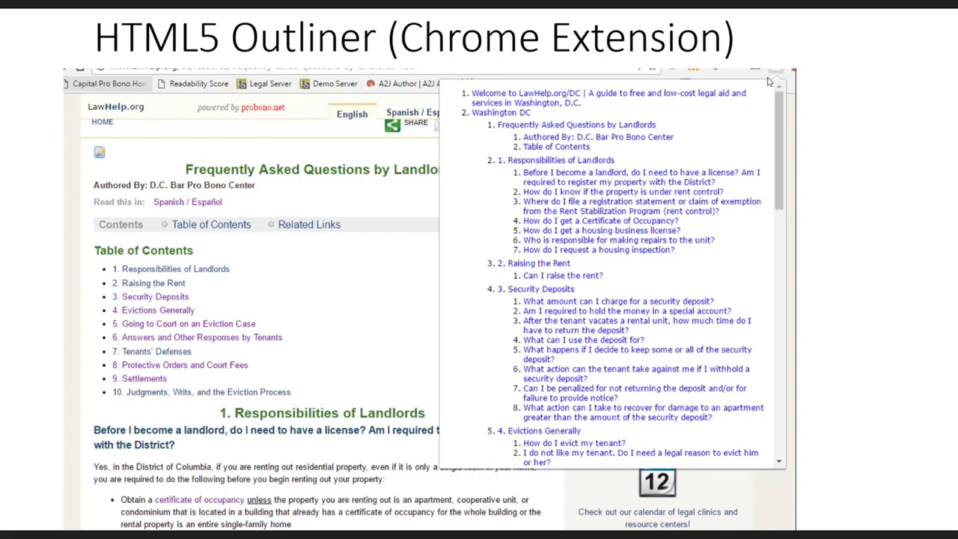
pyautogui.moveTo(268, 270)
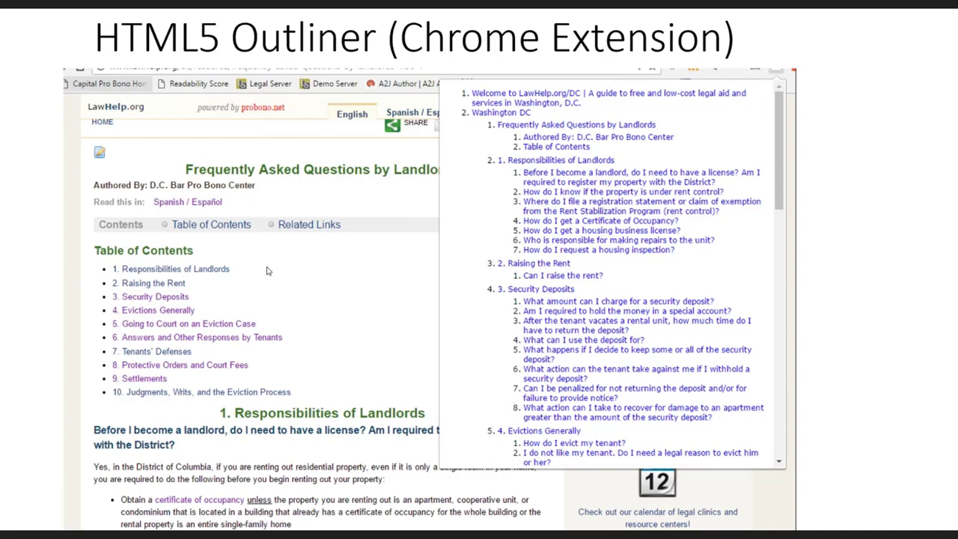
pyautogui.moveTo(657, 181)
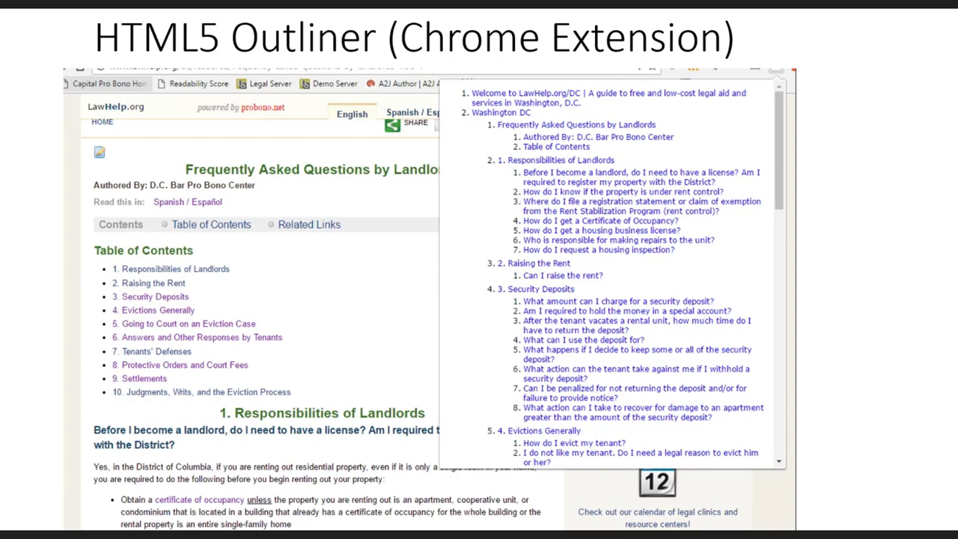
pyautogui.moveTo(526, 260)
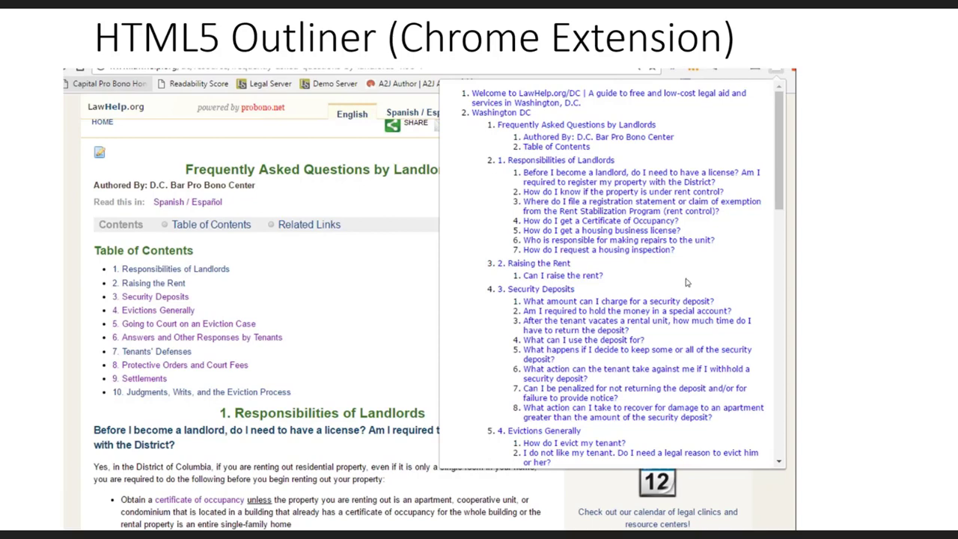
pyautogui.moveTo(956, 278)
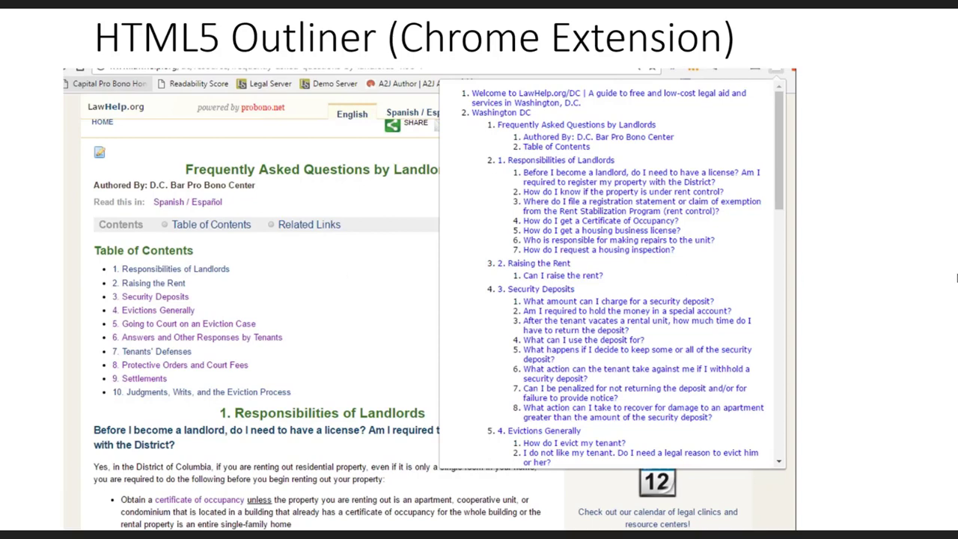
pyautogui.moveTo(604, 189)
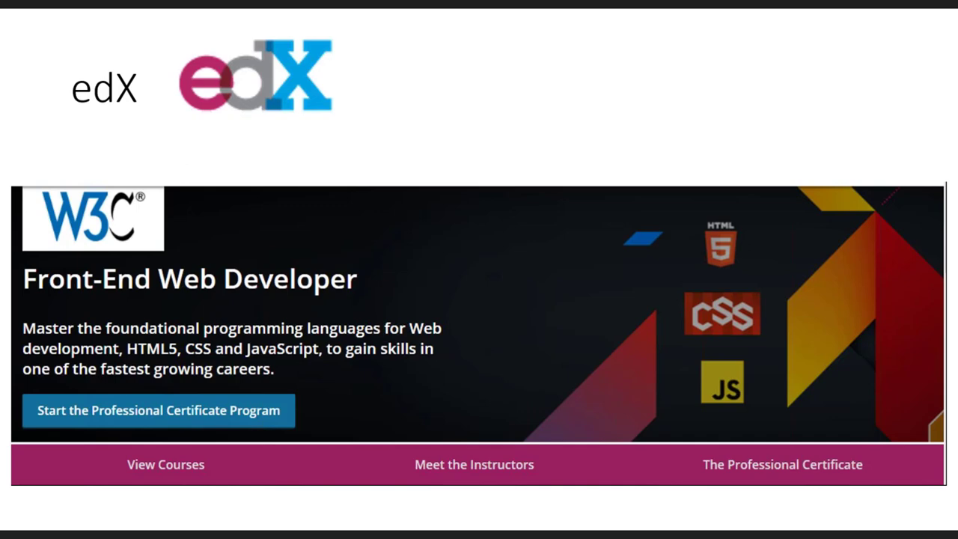
pyautogui.moveTo(319, 306)
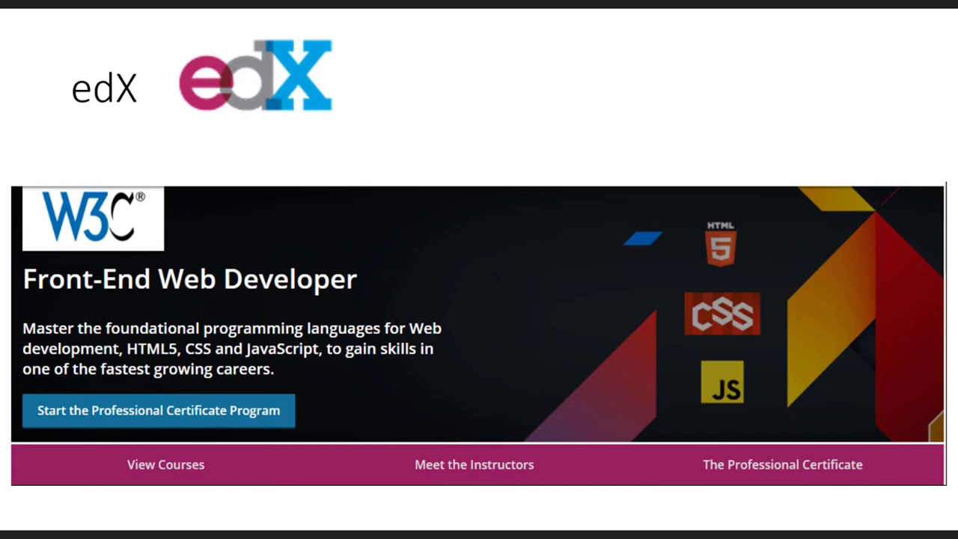
pyautogui.moveTo(550, 166)
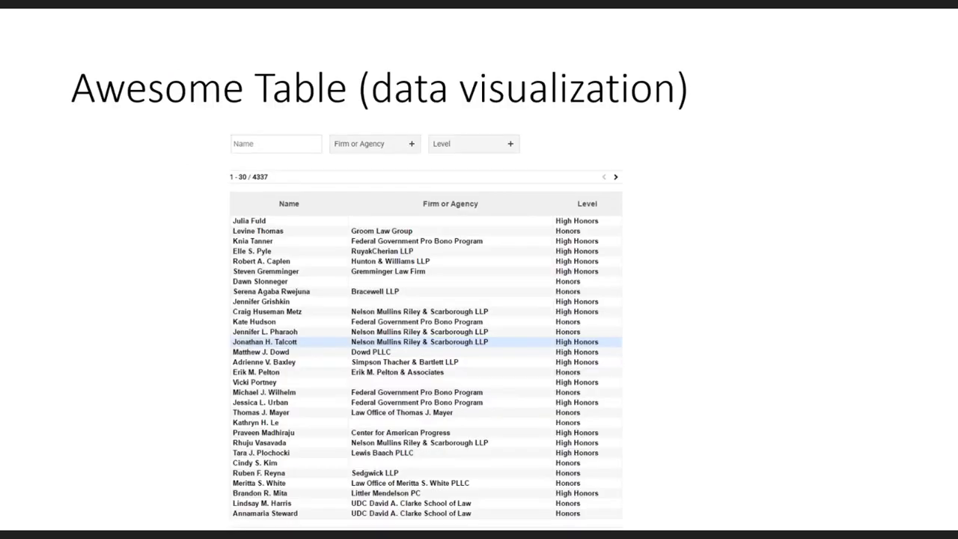
pyautogui.moveTo(109, 125)
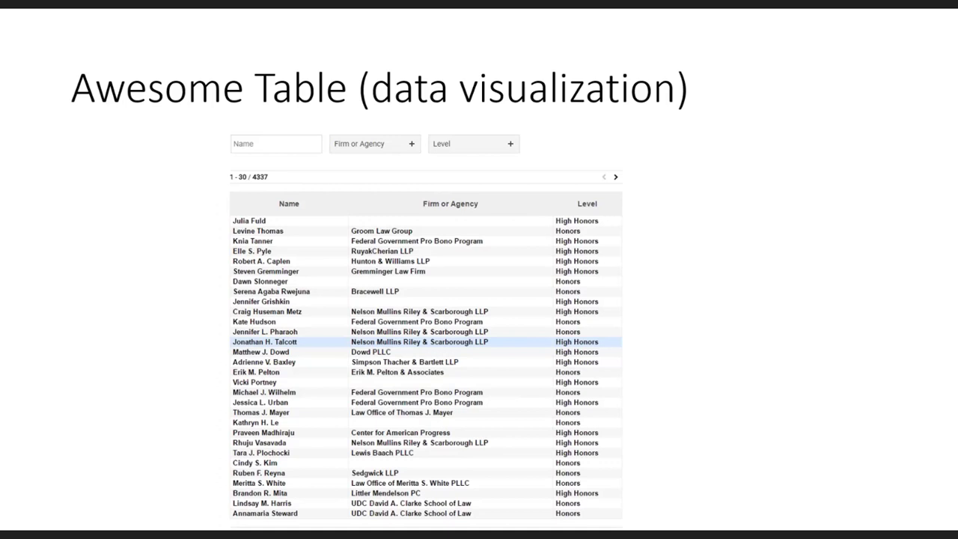
pyautogui.moveTo(104, 188)
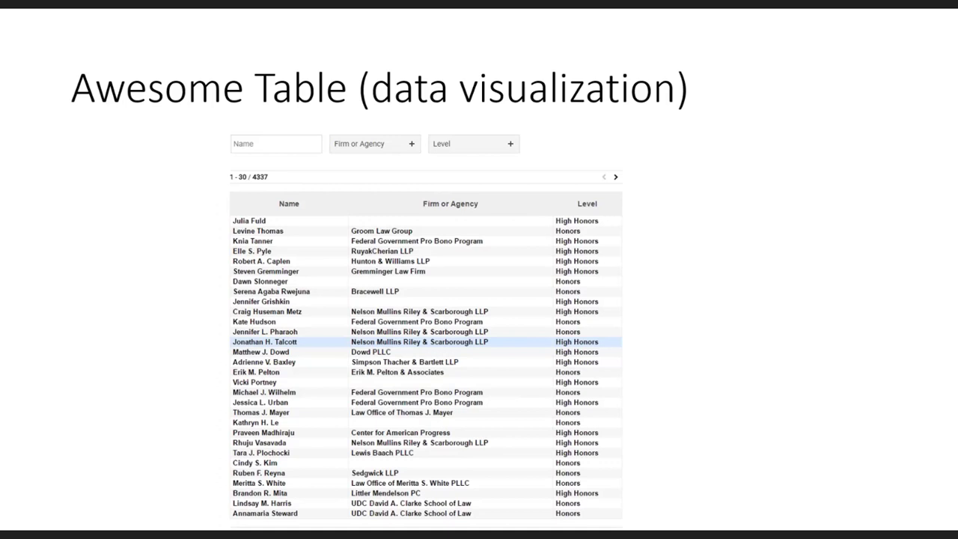
pyautogui.moveTo(292, 163)
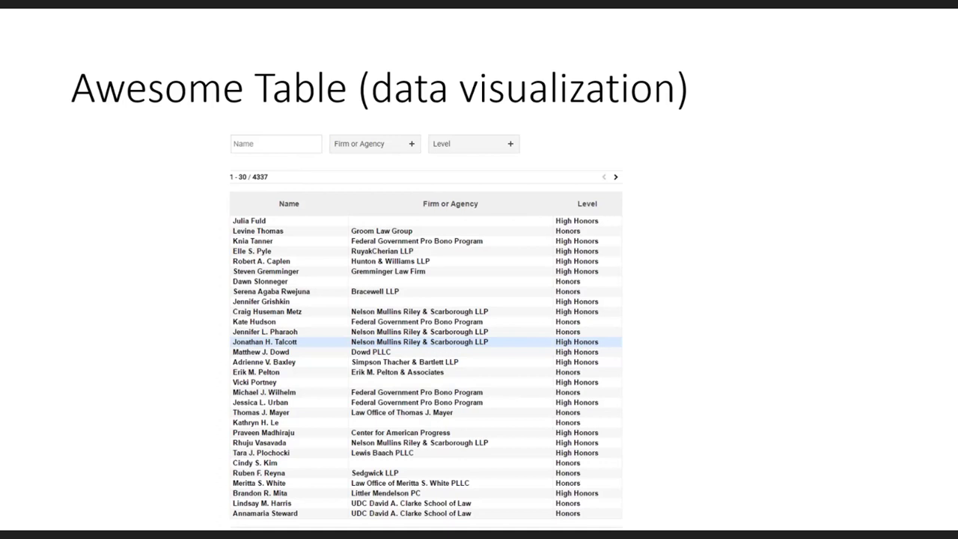
pyautogui.moveTo(897, 96)
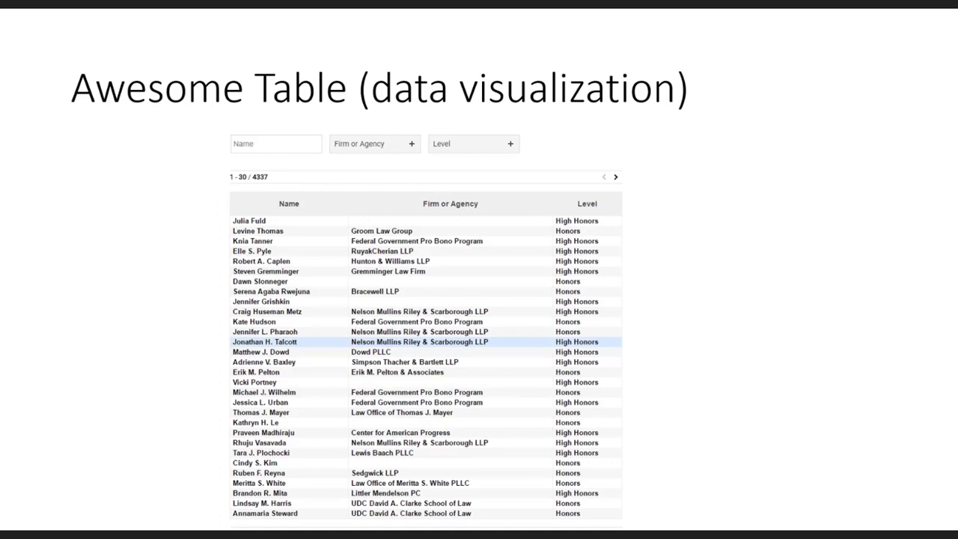
pyautogui.moveTo(361, 166)
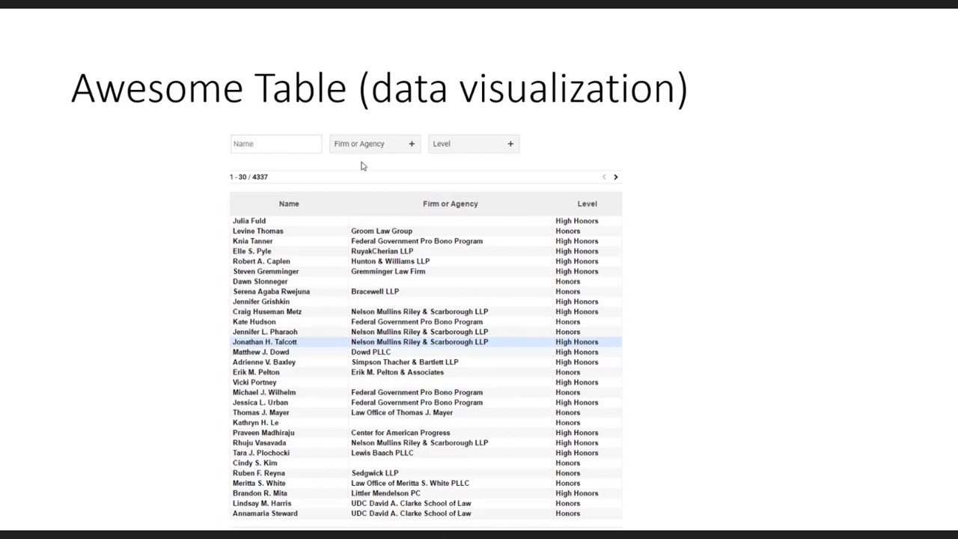
pyautogui.moveTo(677, 200)
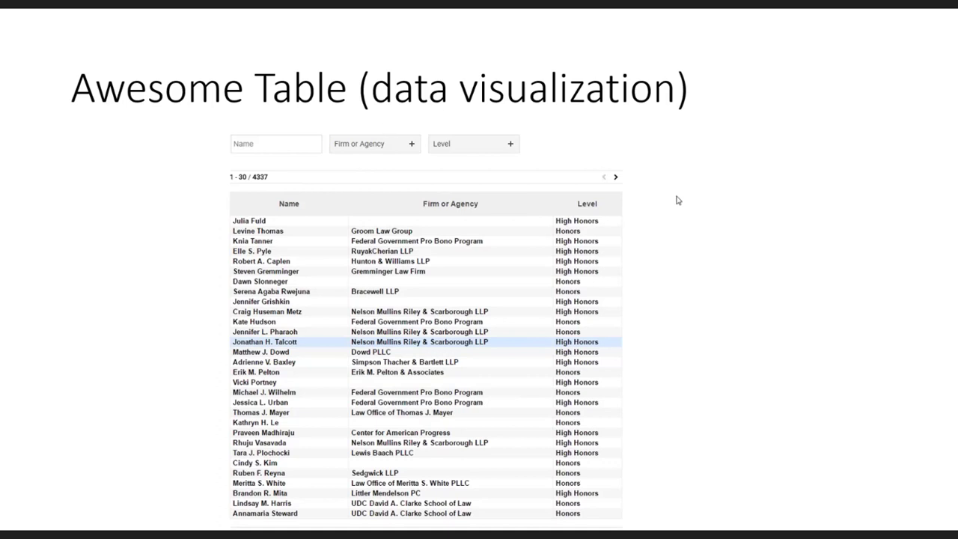
pyautogui.moveTo(686, 292)
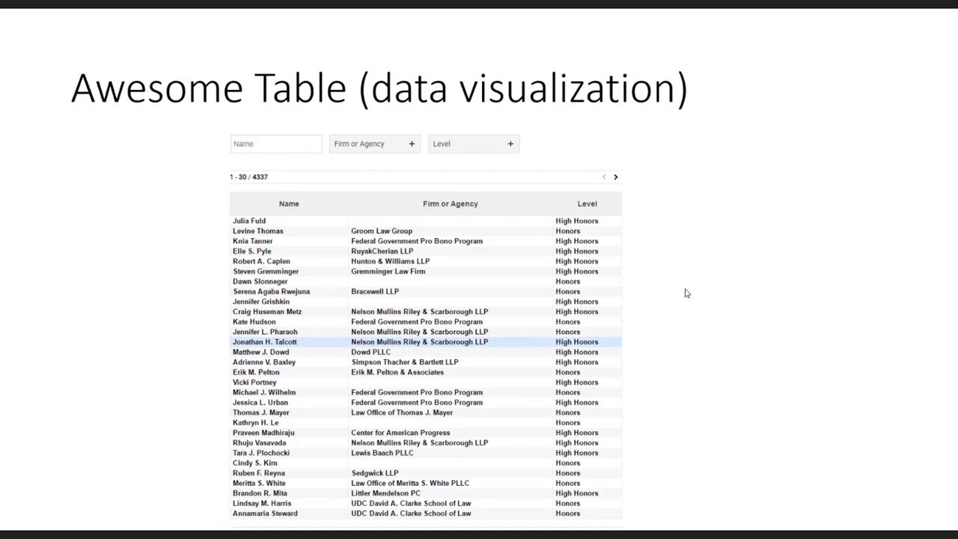
pyautogui.moveTo(826, 247)
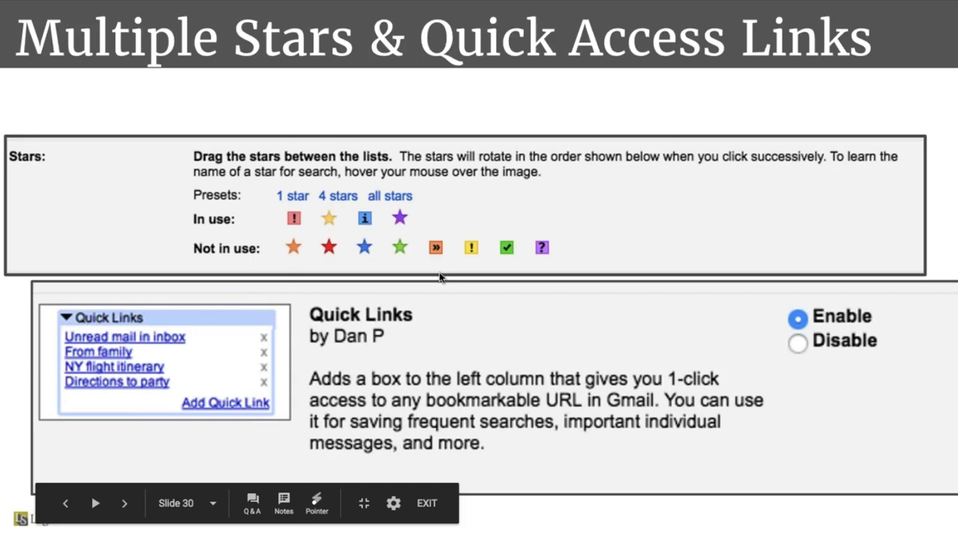
pyautogui.moveTo(440, 279)
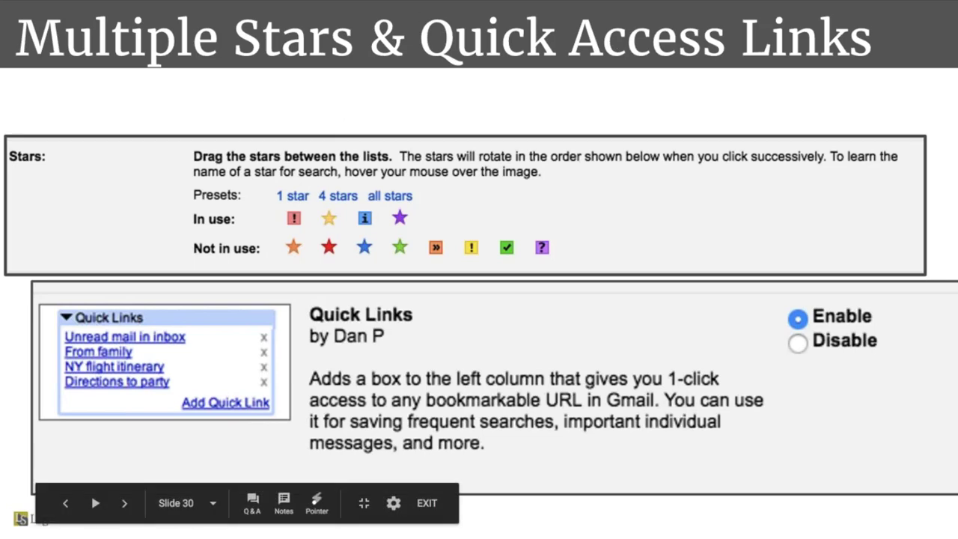
pyautogui.moveTo(388, 136)
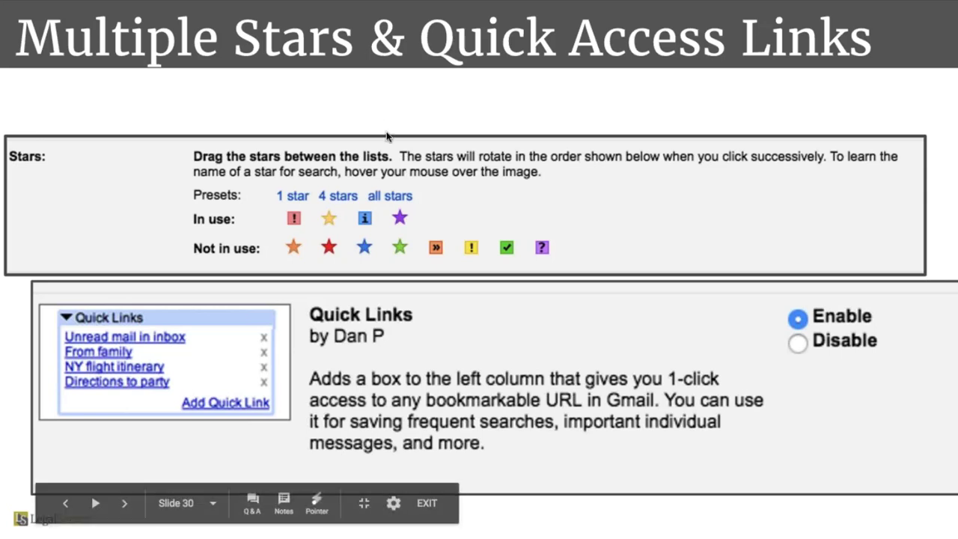
pyautogui.moveTo(437, 105)
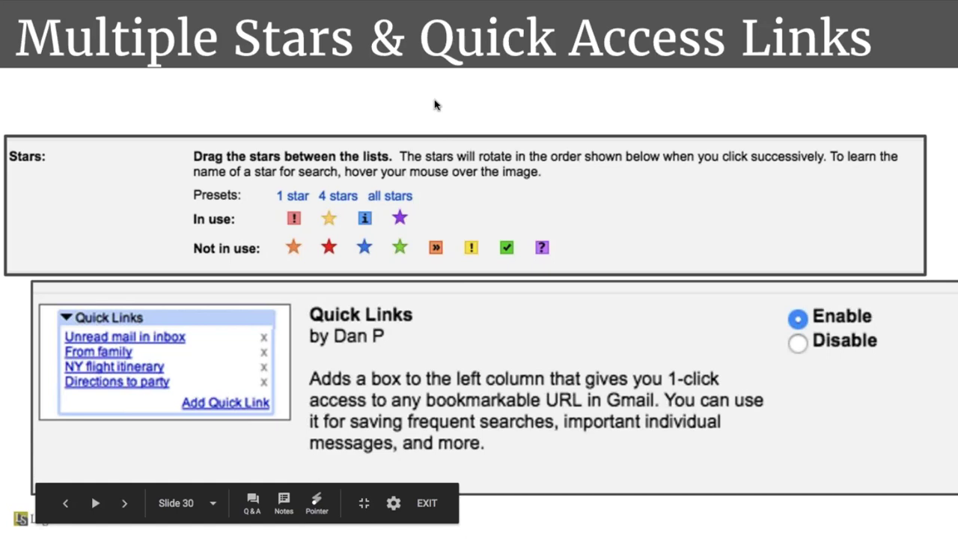
pyautogui.moveTo(436, 105)
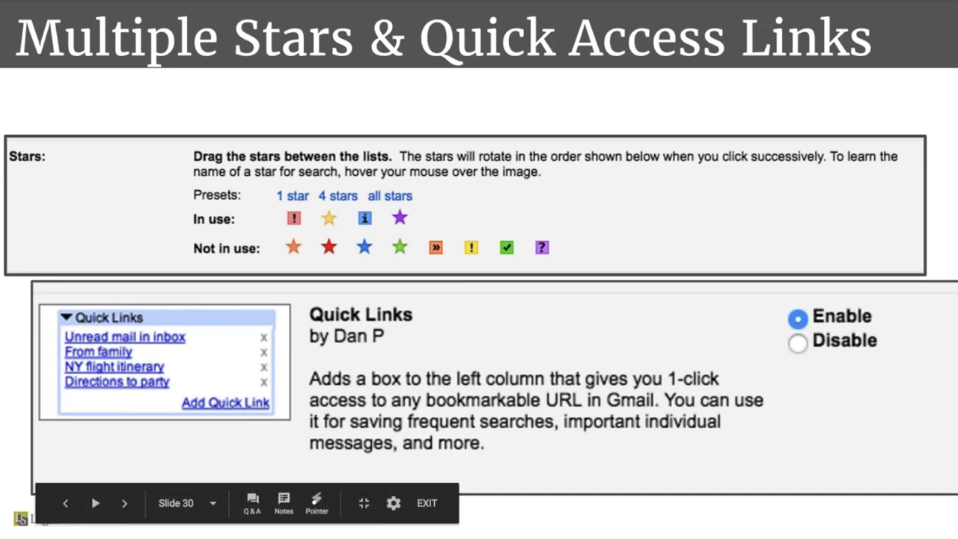
pyautogui.moveTo(480, 195)
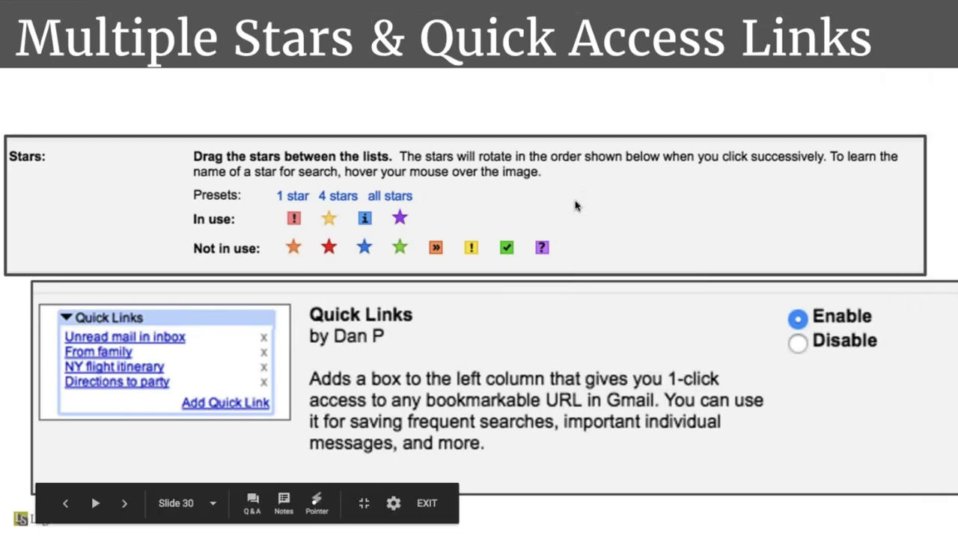
pyautogui.moveTo(150, 470)
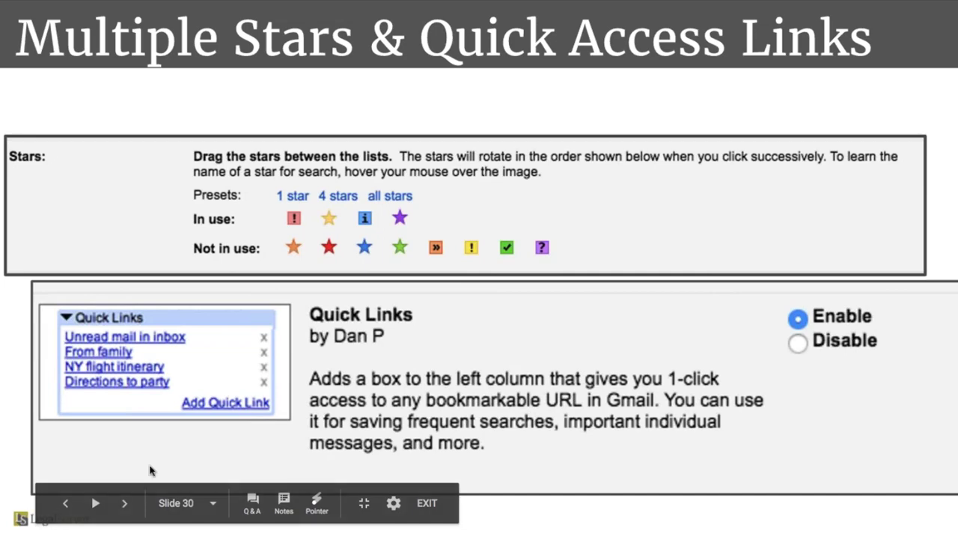
# Step: Advance past slide 30, Multiple Stars & Quick Access Links, to Un-send Emails
pyautogui.click(124, 503)
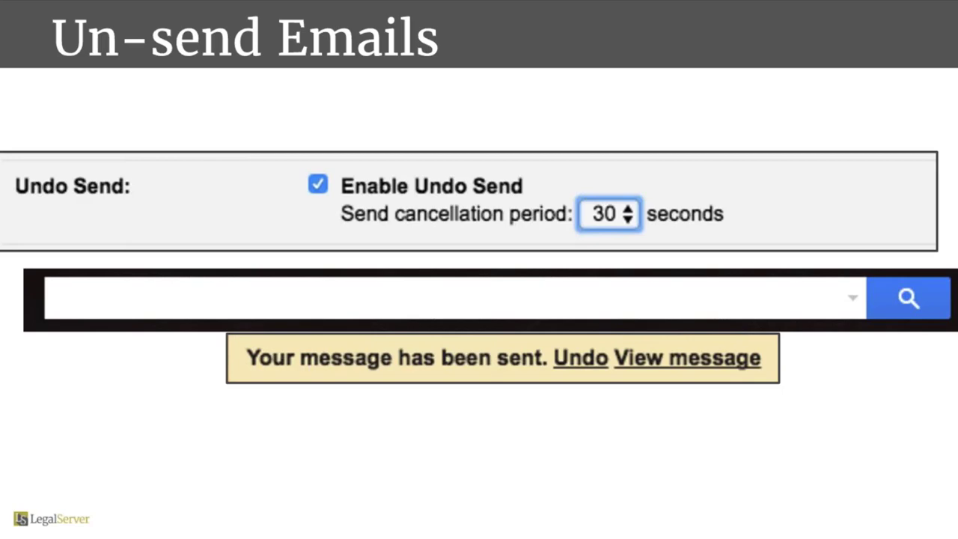
pyautogui.moveTo(197, 392)
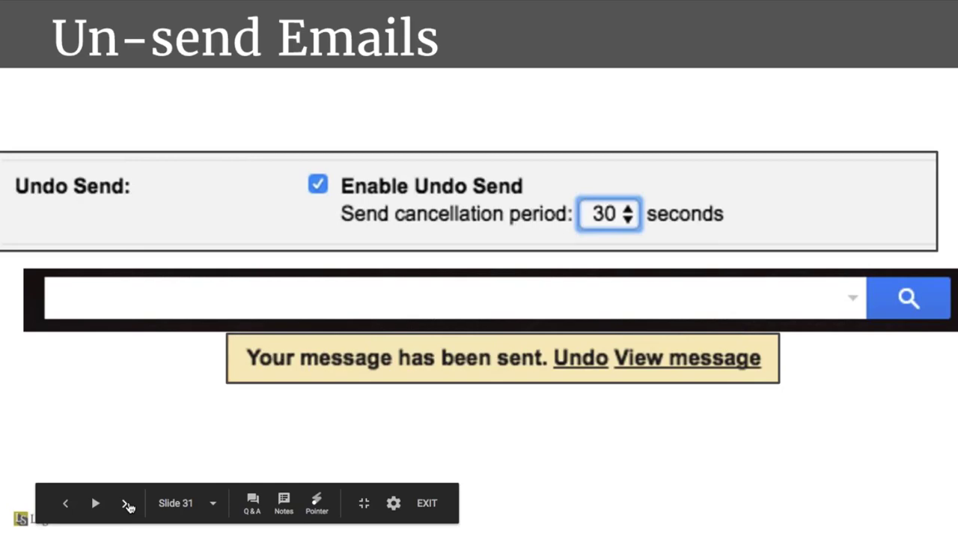
# Step: Advance past Un-send Emails to slide 32, My Pictures, My Email Background
pyautogui.click(127, 503)
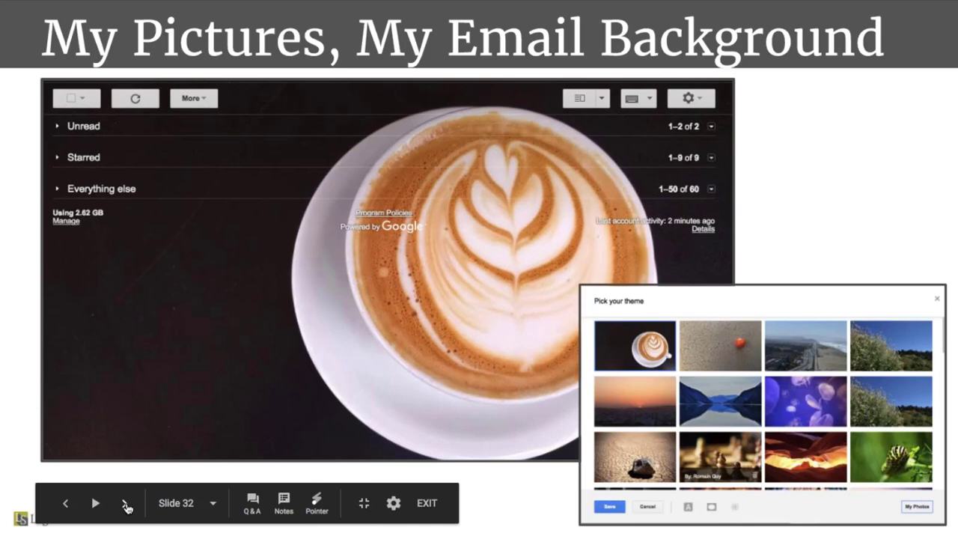
# Step: Advance past slide 32 to slide 33, Keeps + Docs
pyautogui.click(126, 503)
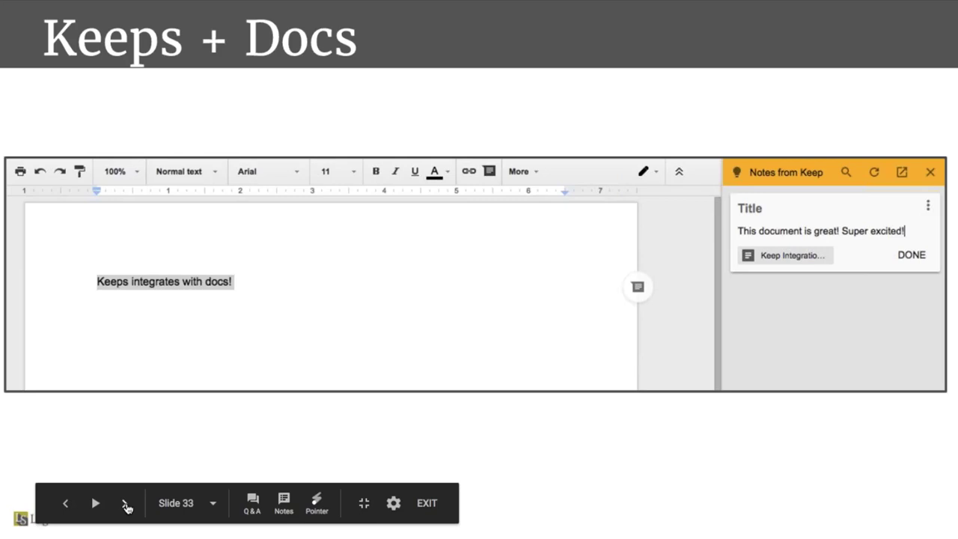
# Step: Advance past Keeps + Docs to slide 34, Permanent Clipboard
pyautogui.click(125, 503)
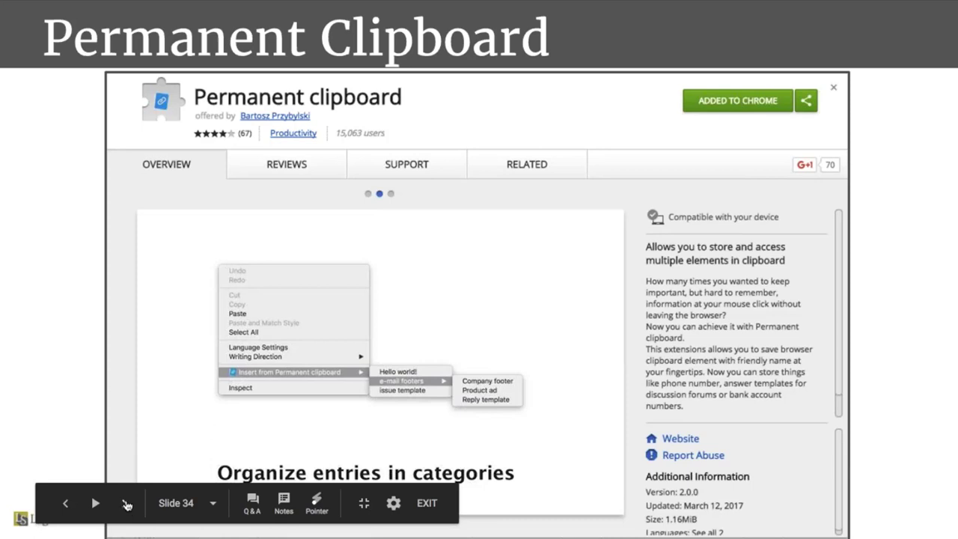
# Step: Advance past Permanent Clipboard to slide 35, Zoom and Zoom Scheduler
pyautogui.click(95, 503)
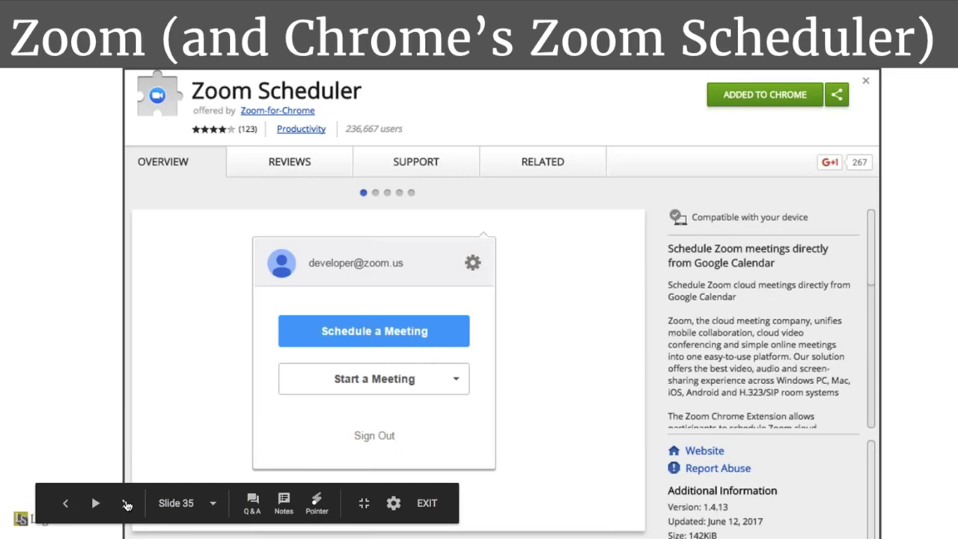
# Step: Advance past the Zoom Scheduler slide to slide 36, Slack's Handy Pinned Posts
pyautogui.click(95, 502)
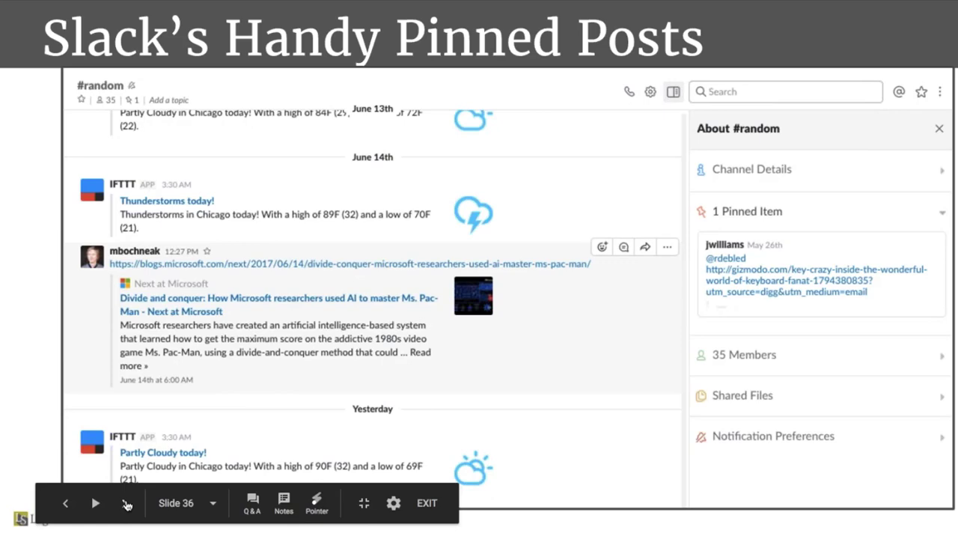
# Step: Advance past the Slack pinned posts slide to slide 37, Gamify Tasks – Habitica
pyautogui.click(95, 503)
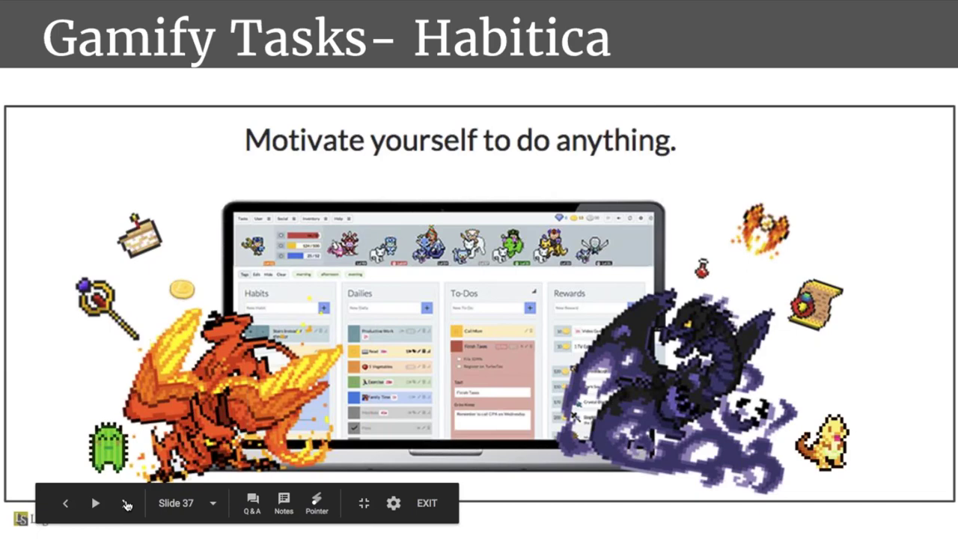
pyautogui.moveTo(127, 507)
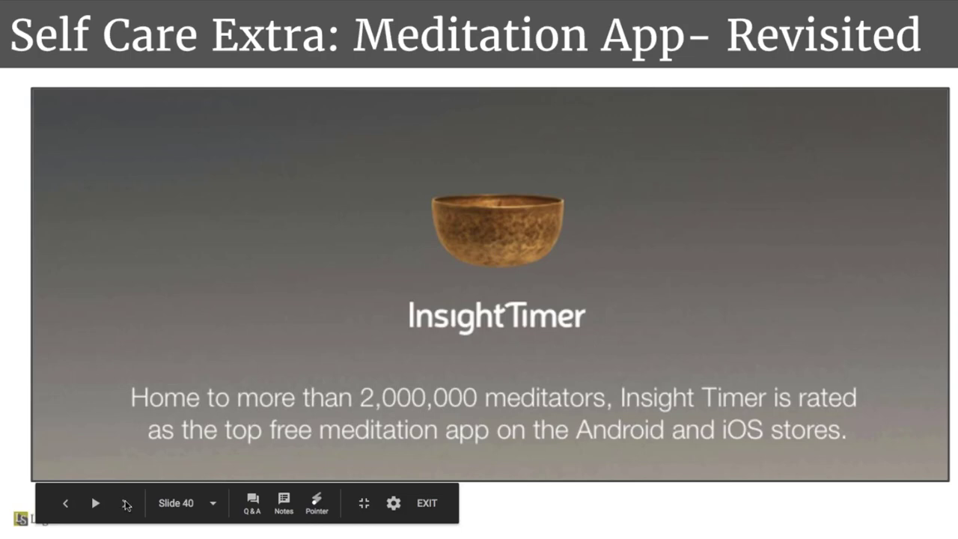
pyautogui.moveTo(125, 503)
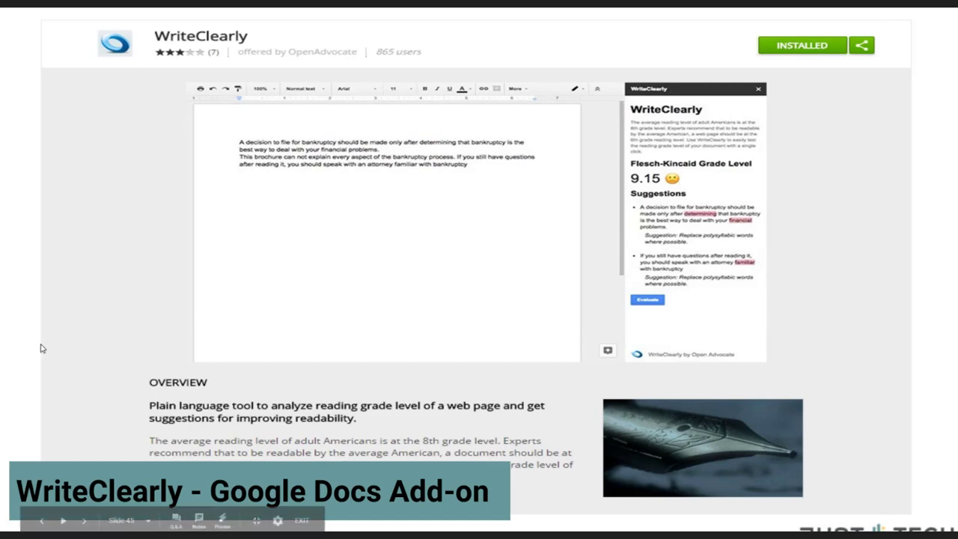
# Step: Advance to Slide 45 about the WriteClearly Google Docs add-on
pyautogui.click(84, 520)
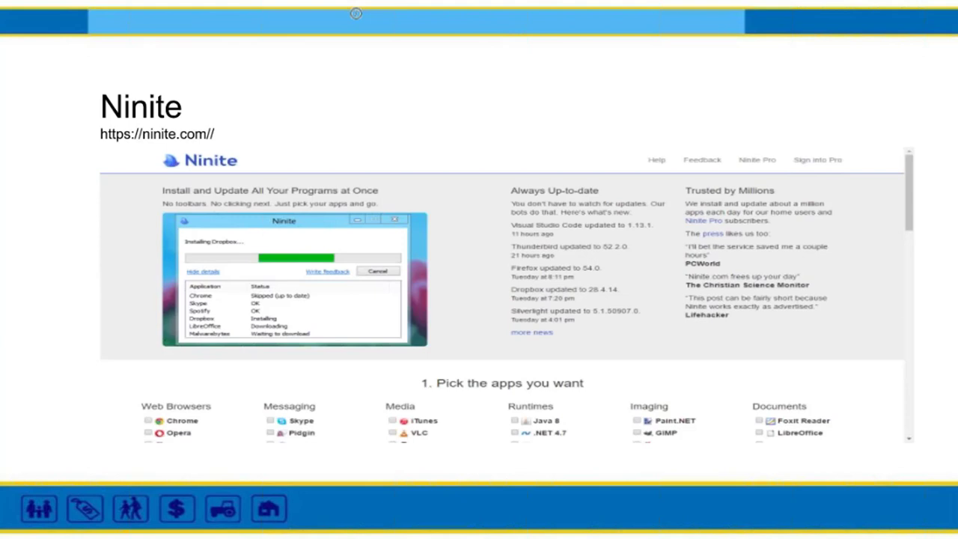
pyautogui.moveTo(648, 372)
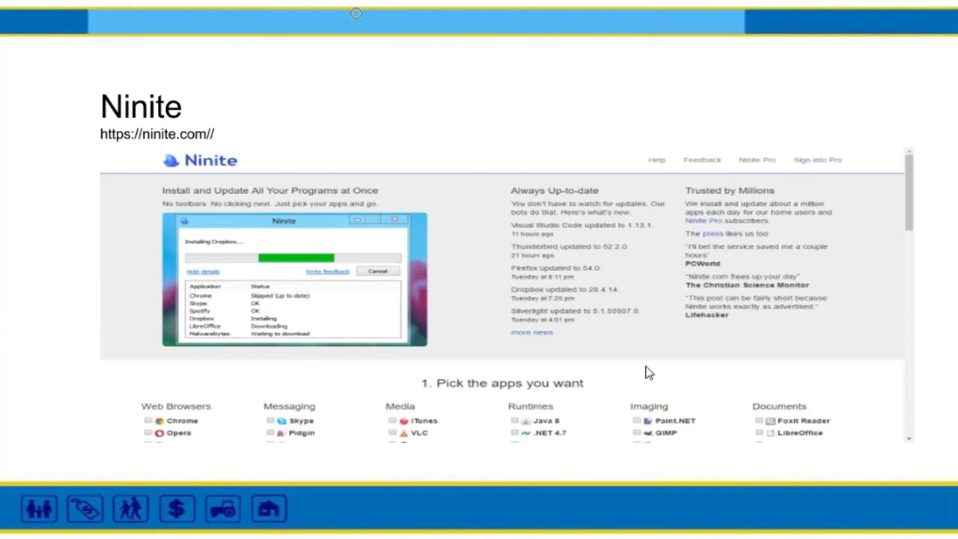
pyautogui.moveTo(150, 429)
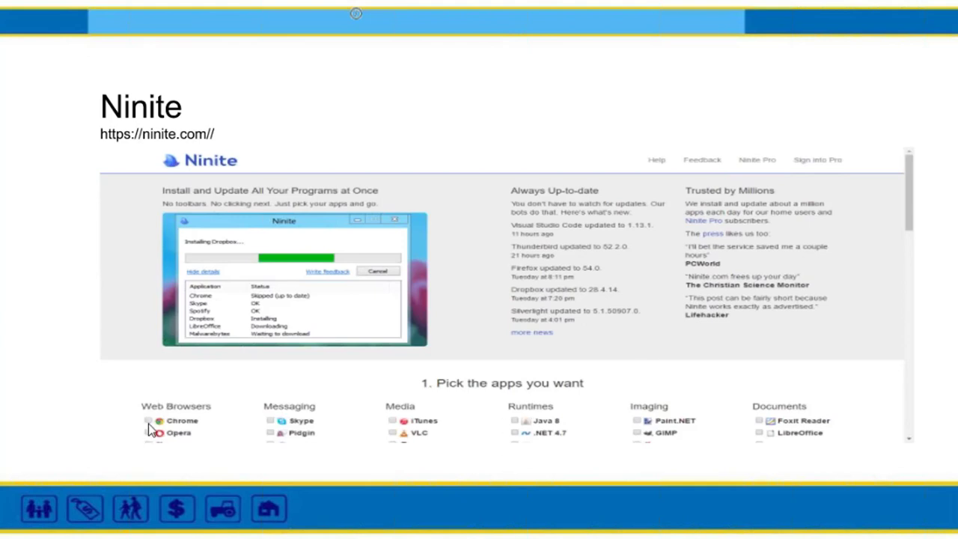
pyautogui.click(148, 433)
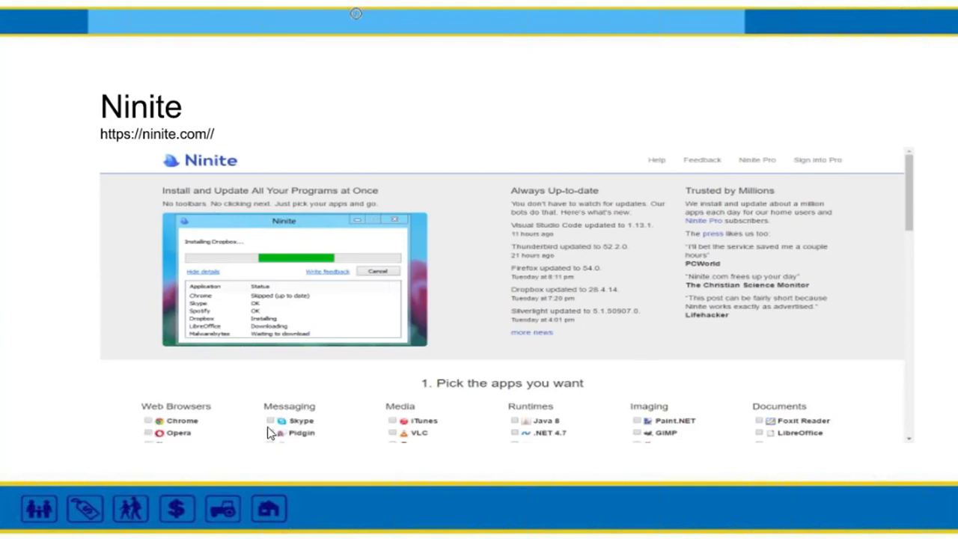
pyautogui.moveTo(624, 367)
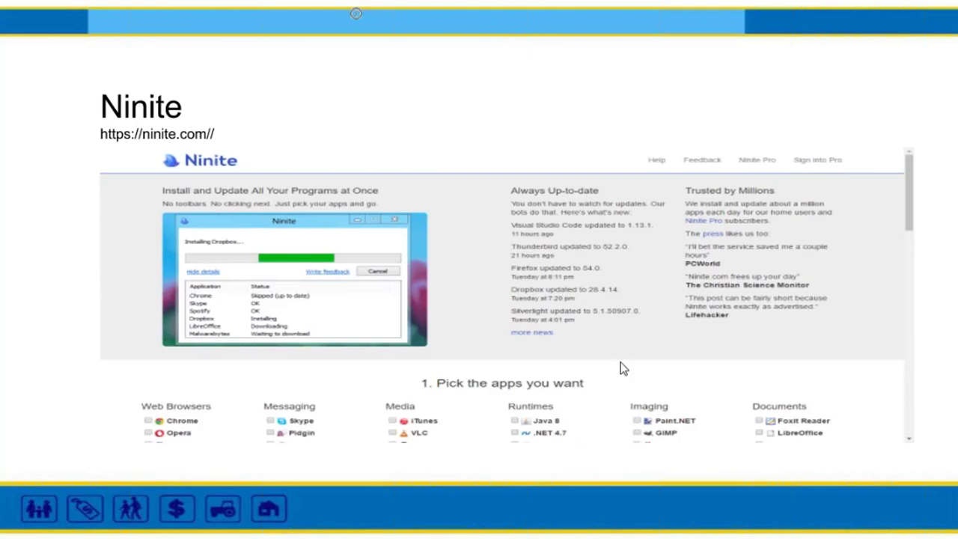
pyautogui.moveTo(623, 367)
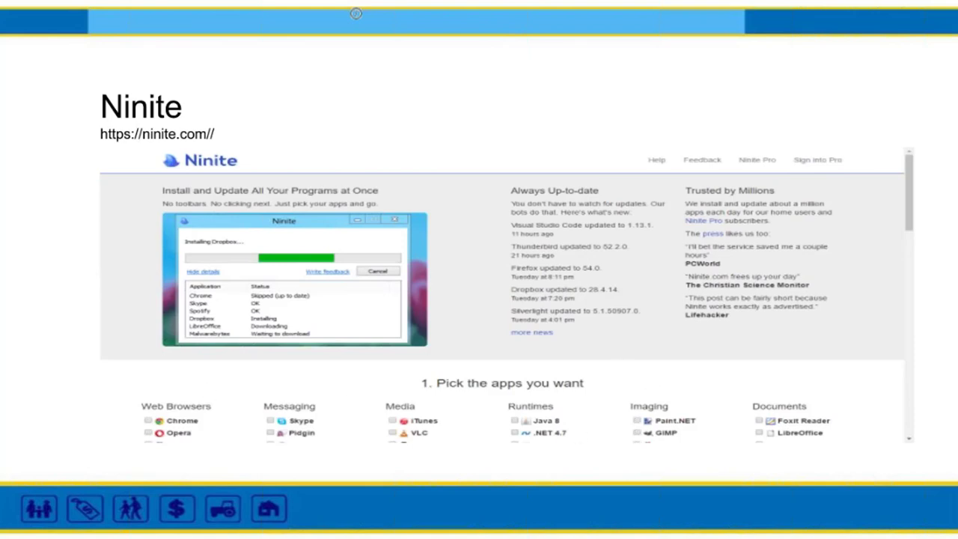